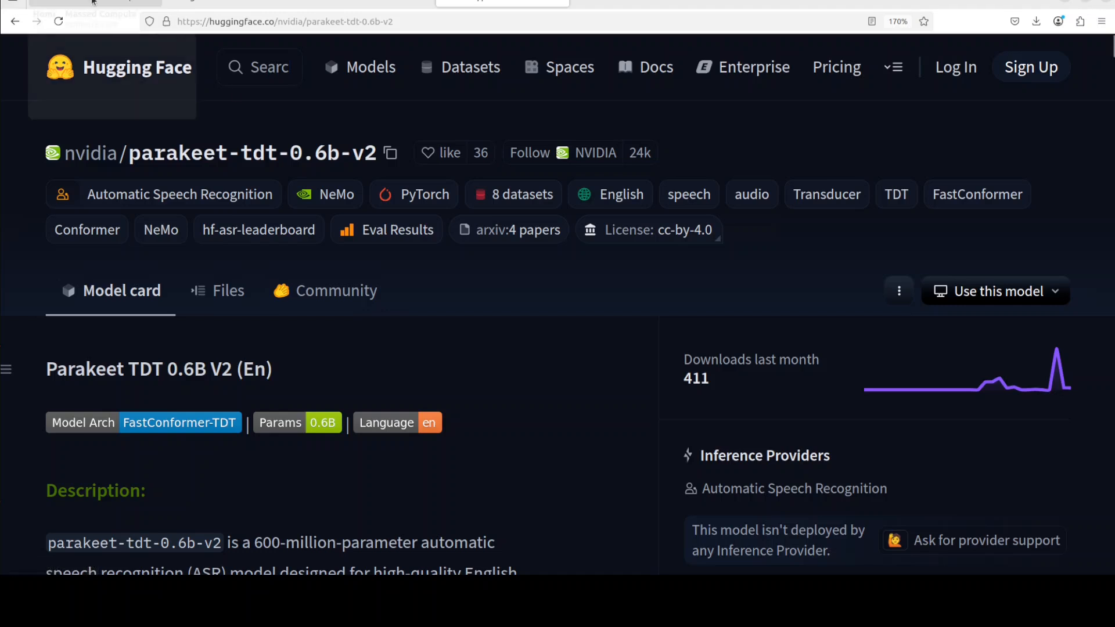
# Step: Bring the GNOME Terminal window in front of the parakeet-tdt-0.6b-v2 model page
pyautogui.click(96, 13)
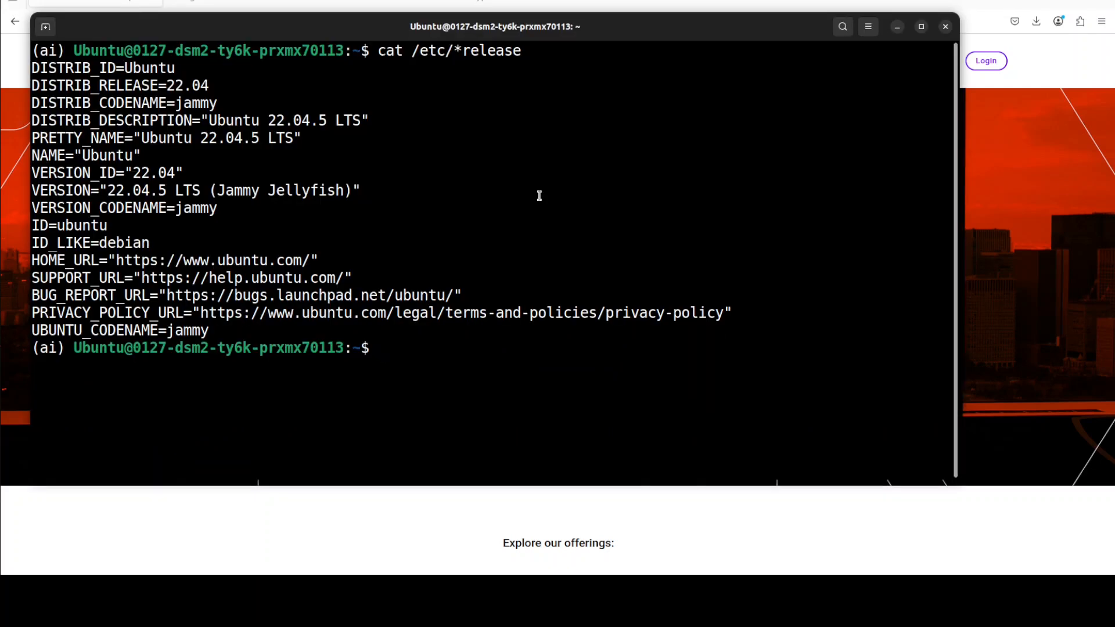
# Step: Clear the terminal and paste in the copied cd command
pyautogui.write('clear')
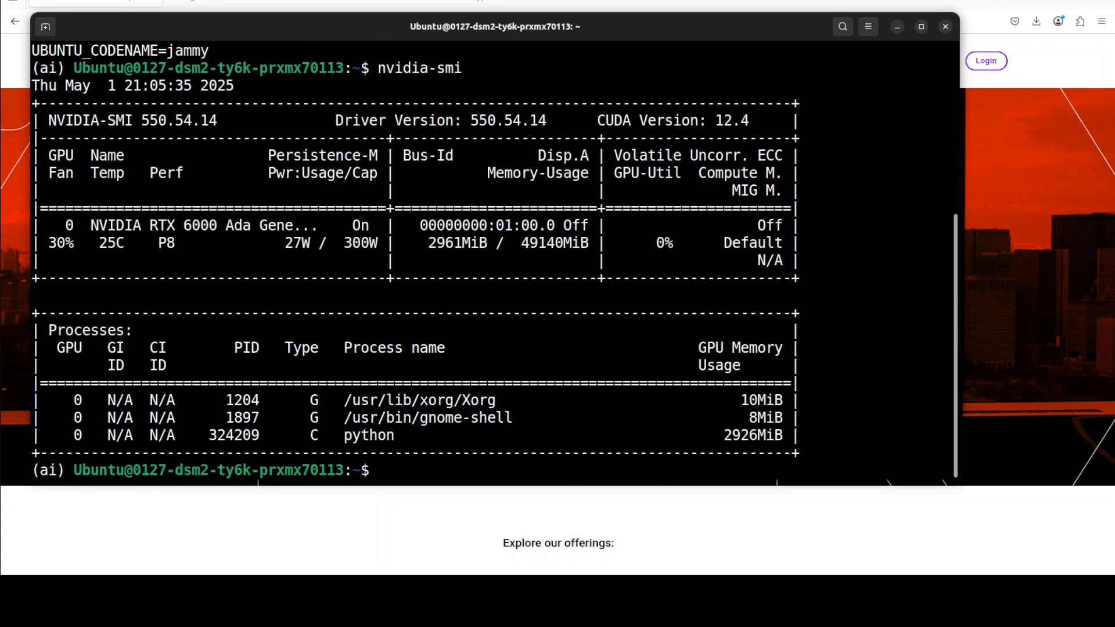
pyautogui.rightClick(486, 332)
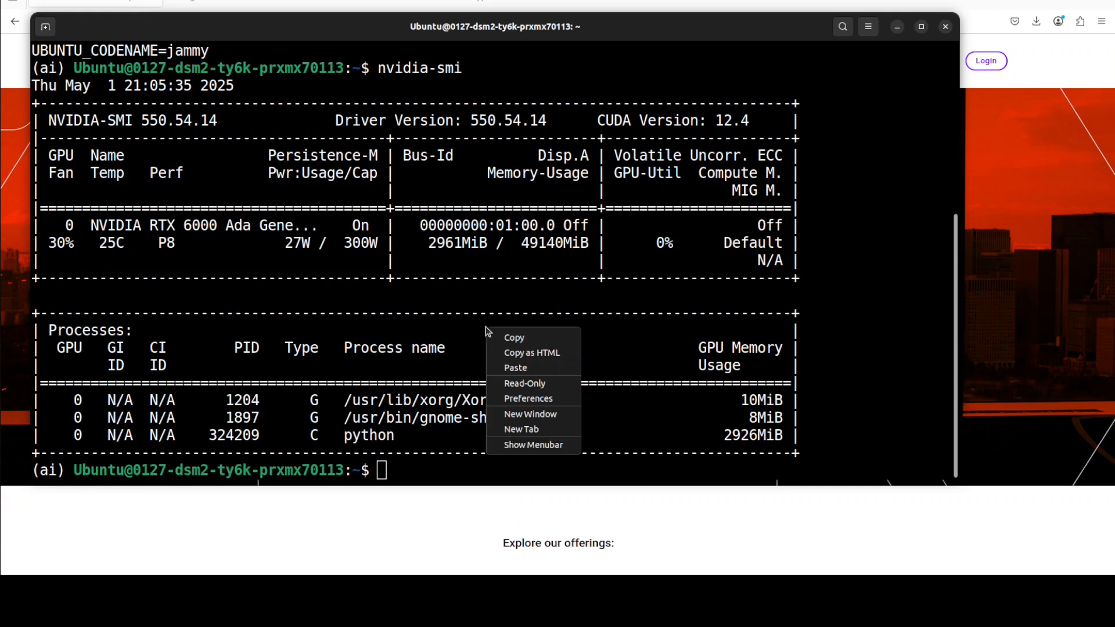
pyautogui.click(251, 513)
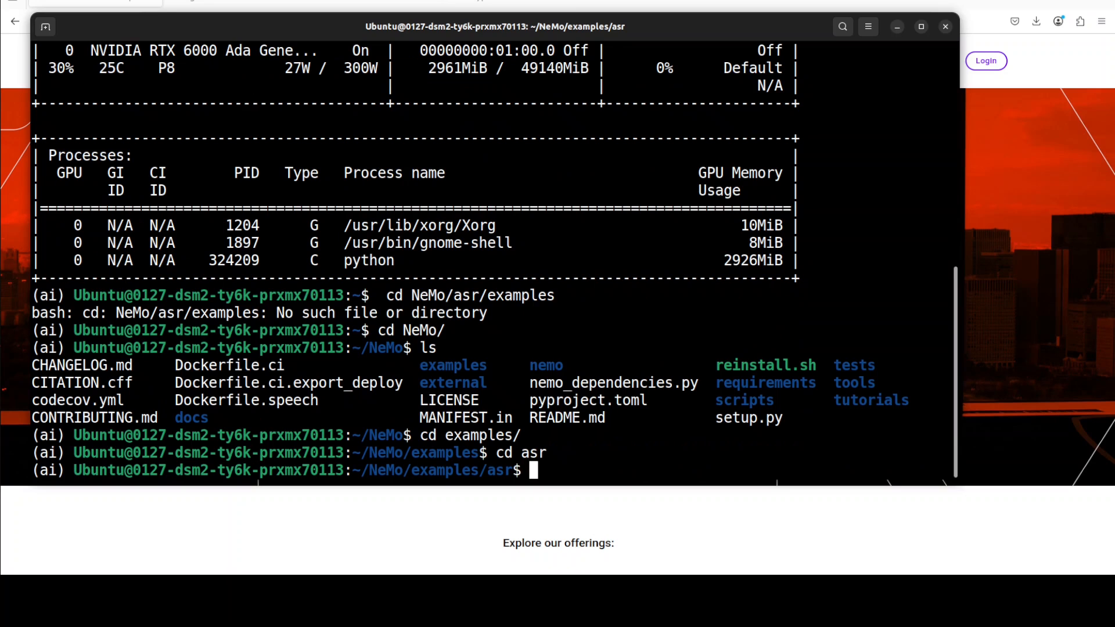
# Step: Paste the pip install command, then launch the demo with python transcribe_speech.py
pyautogui.rightClick(533, 469)
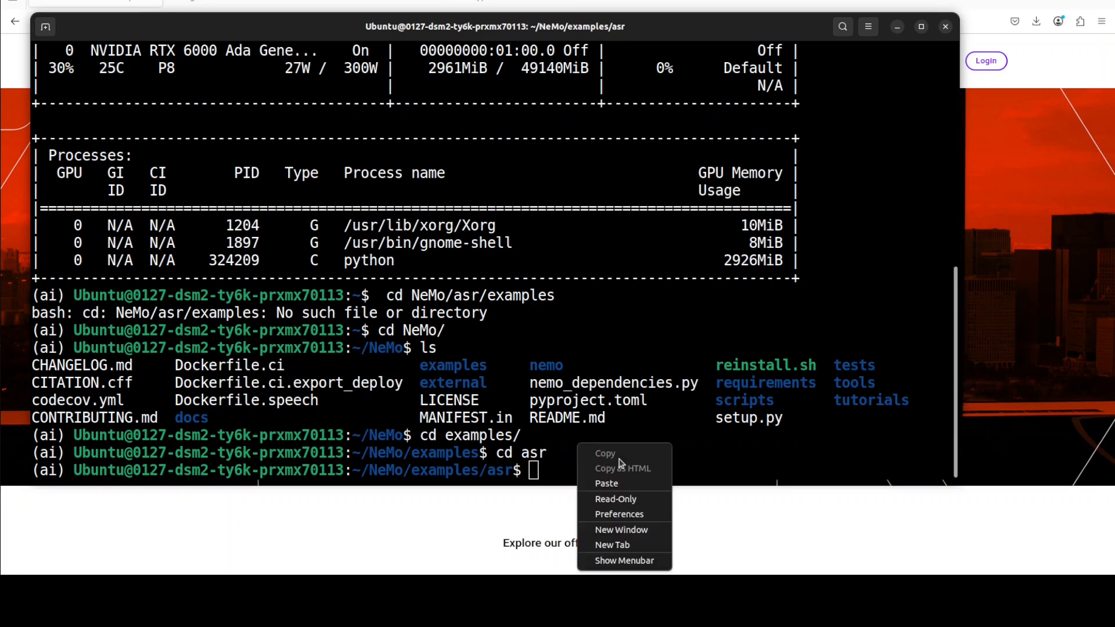
pyautogui.moveTo(606, 483)
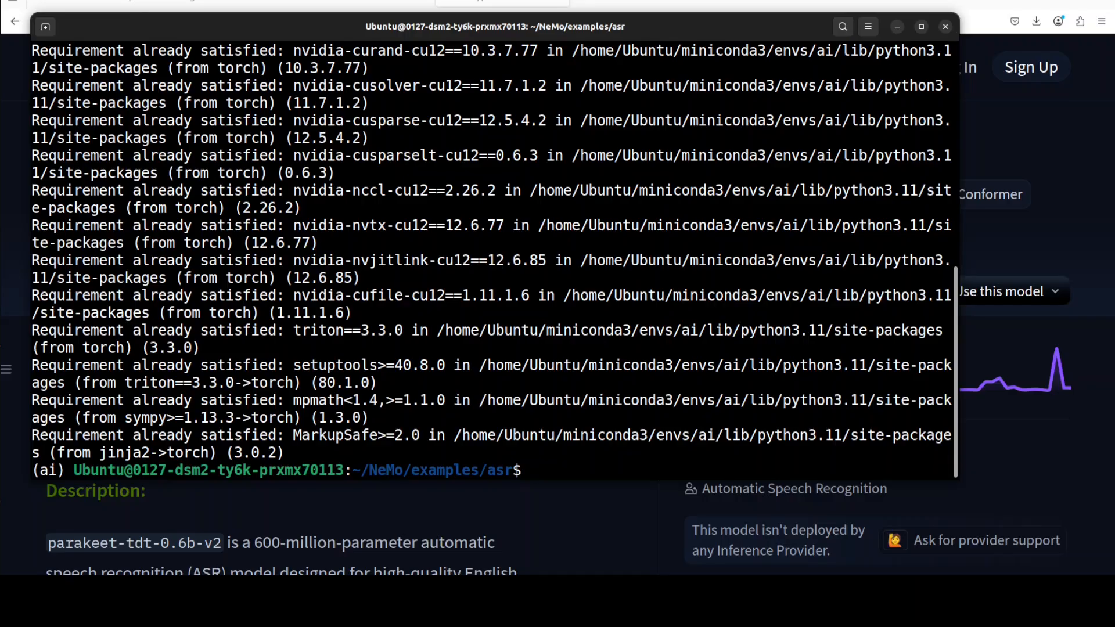
pyautogui.write('python transcribe_speech.py')
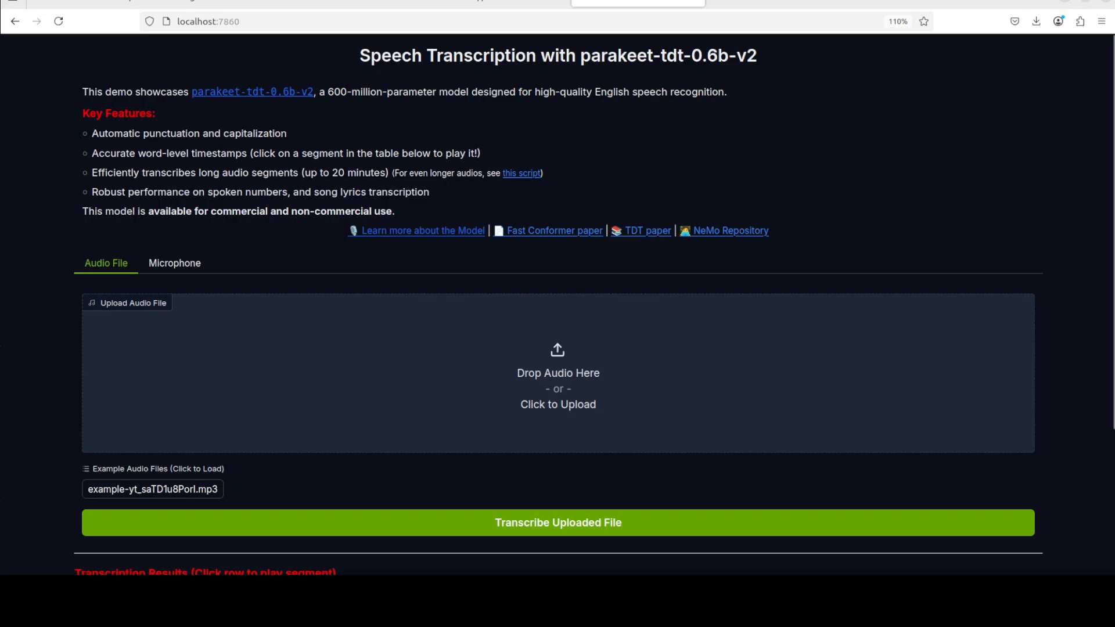
# Step: Upload the 10-second wav clip from the audio folder in the home directory
pyautogui.click(558, 373)
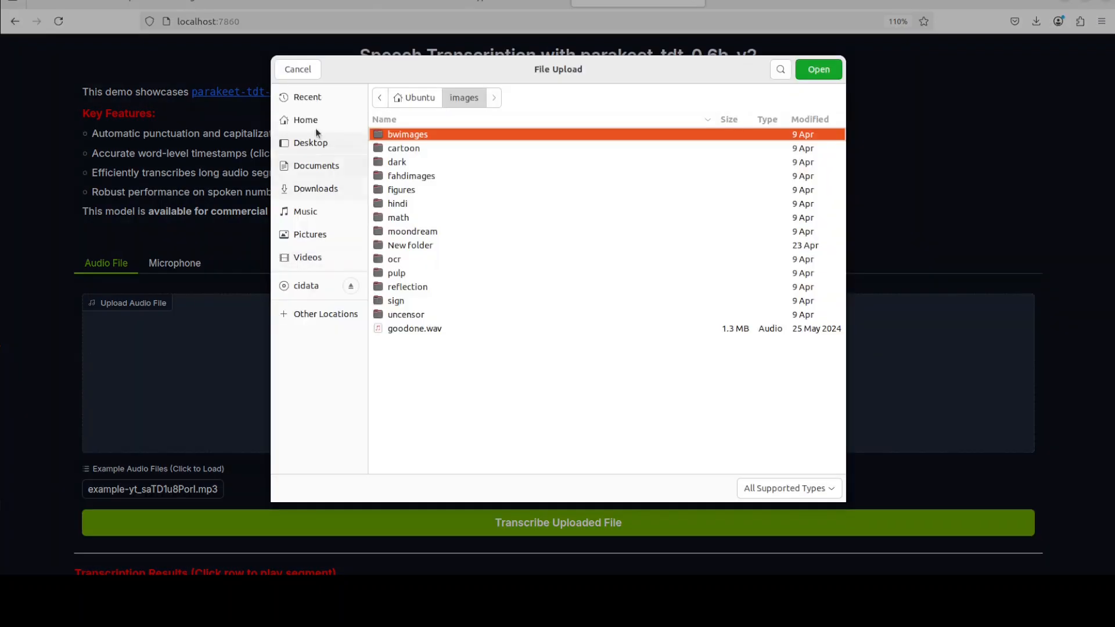
pyautogui.click(305, 120)
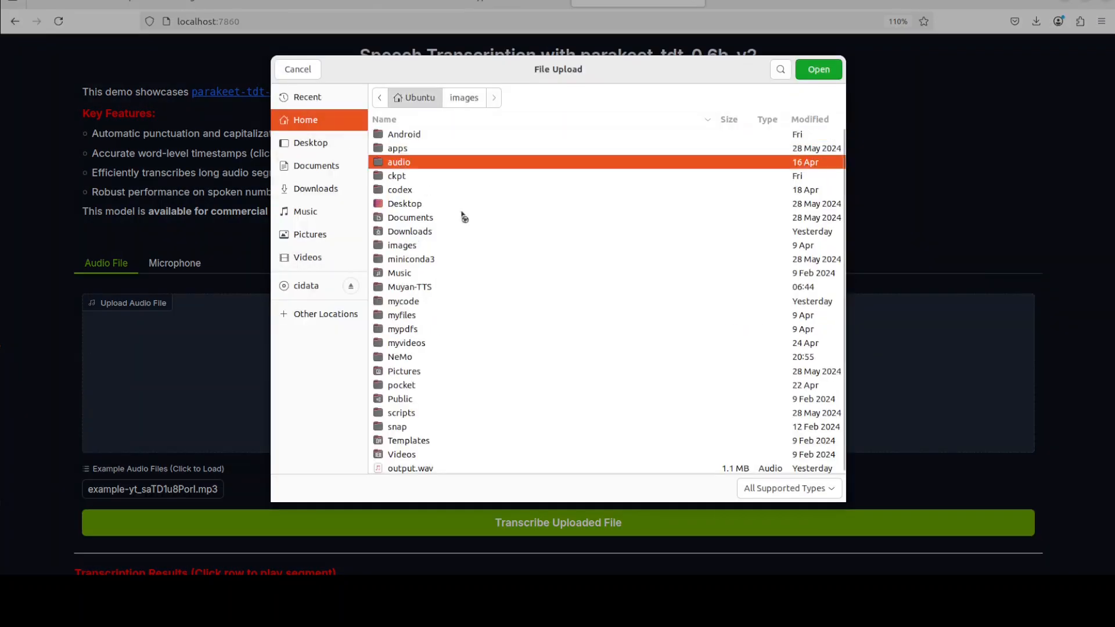
pyautogui.doubleClick(399, 162)
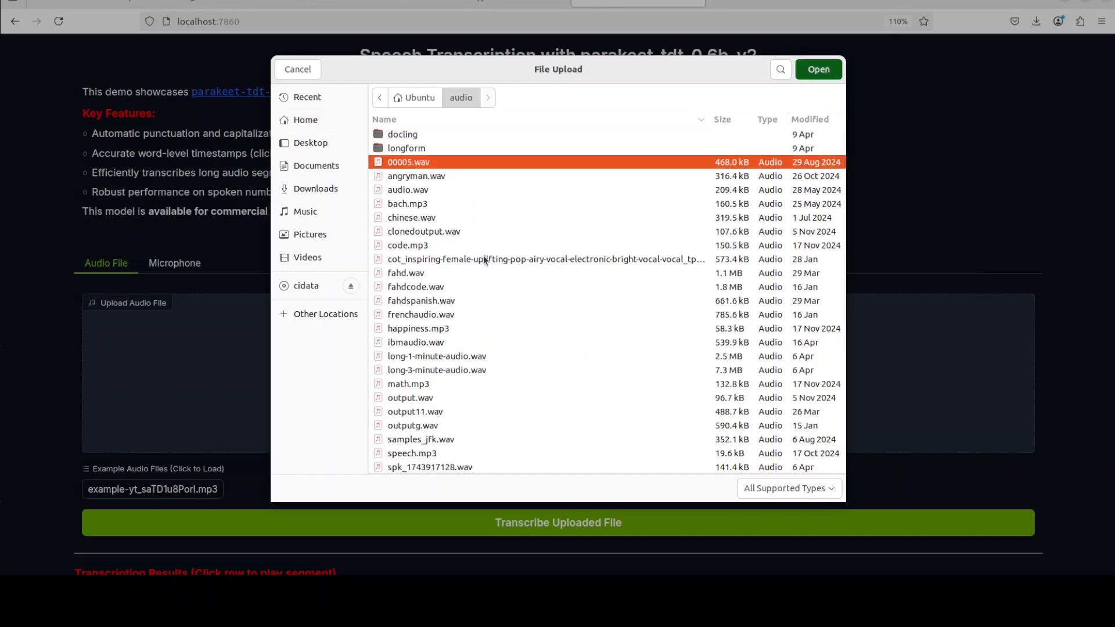
pyautogui.click(817, 70)
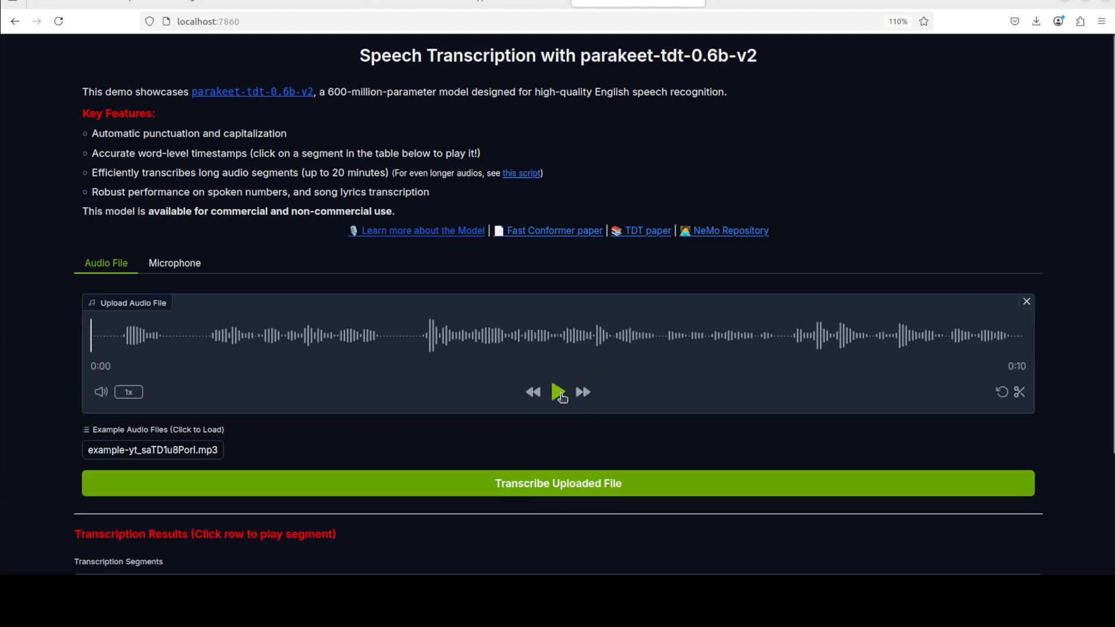
# Step: Play the uploaded clip briefly and pause it around the one-second mark
pyautogui.click(559, 392)
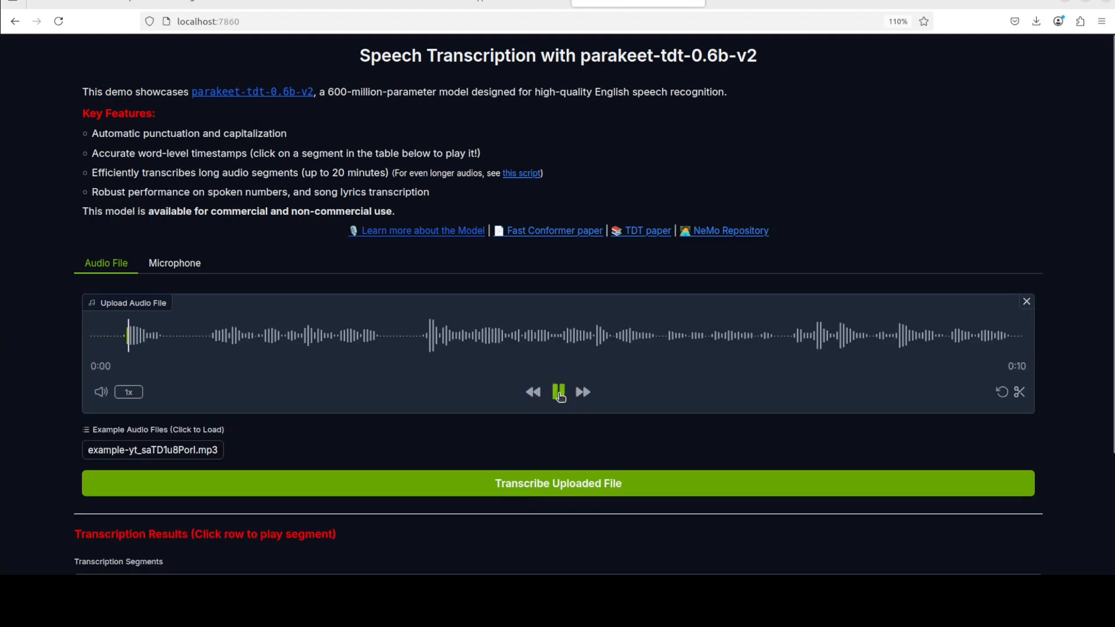
pyautogui.click(559, 392)
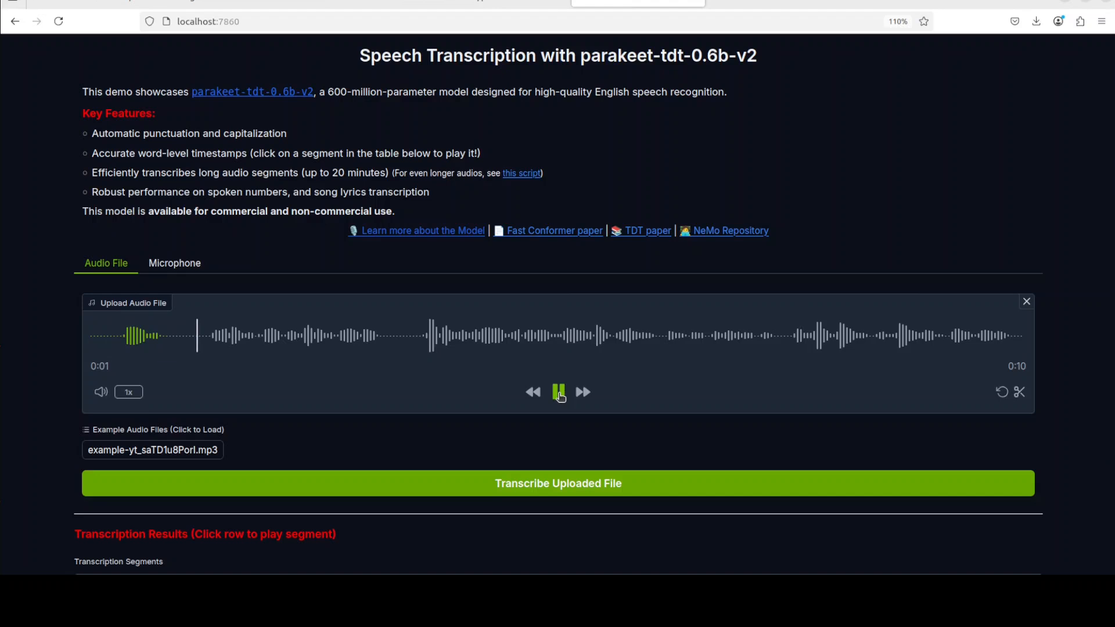
pyautogui.click(558, 392)
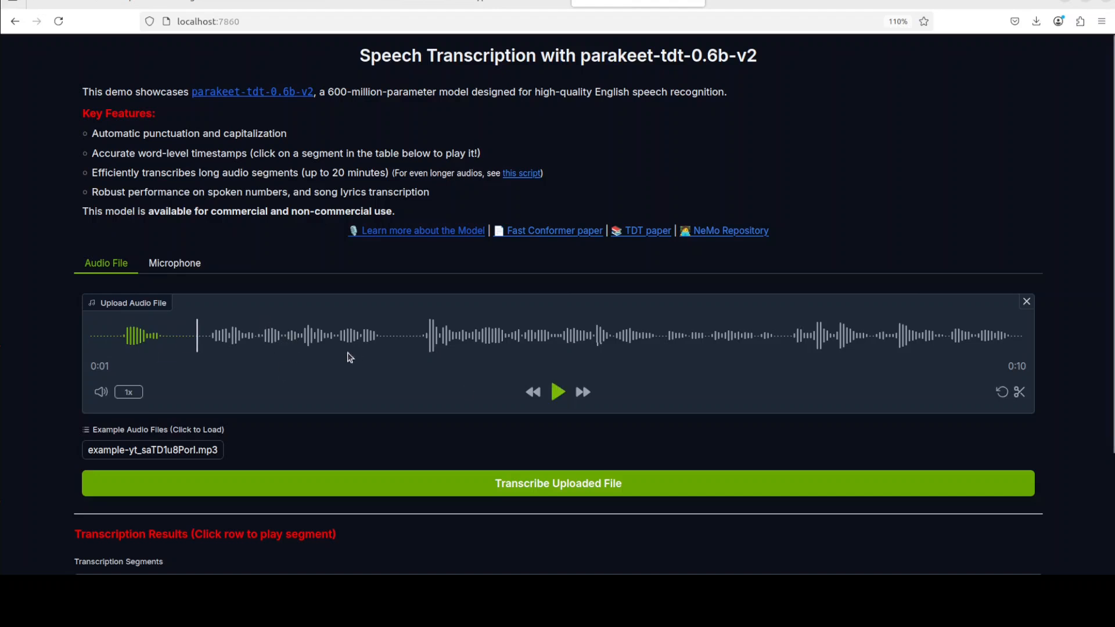
pyautogui.moveTo(692, 498)
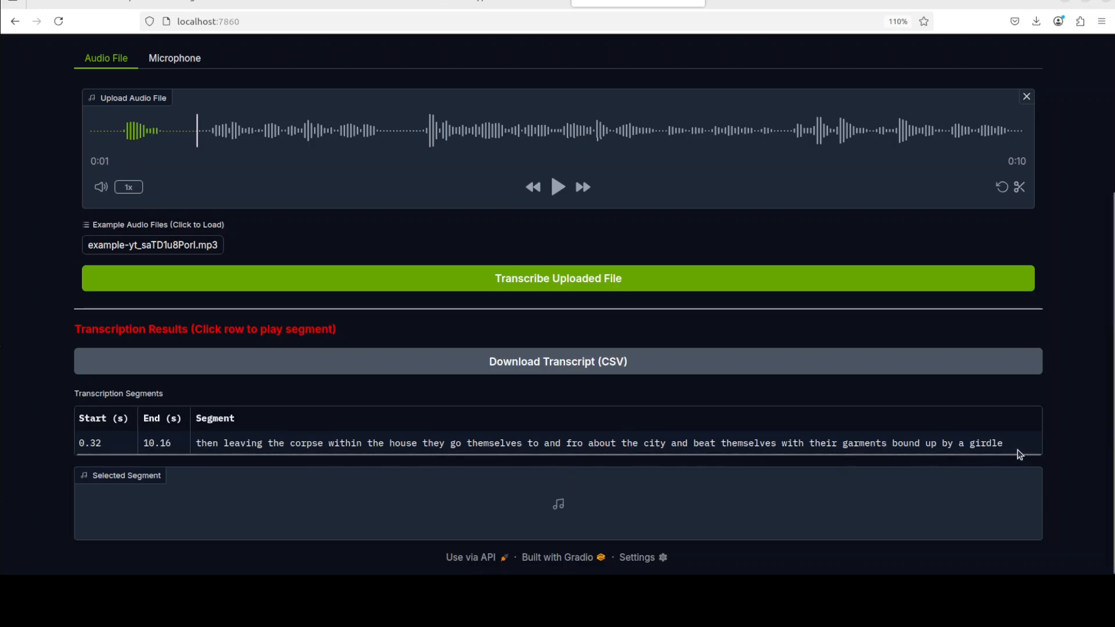
# Step: Play back the 0.32–10.16 s segment selected from the results table
pyautogui.click(364, 443)
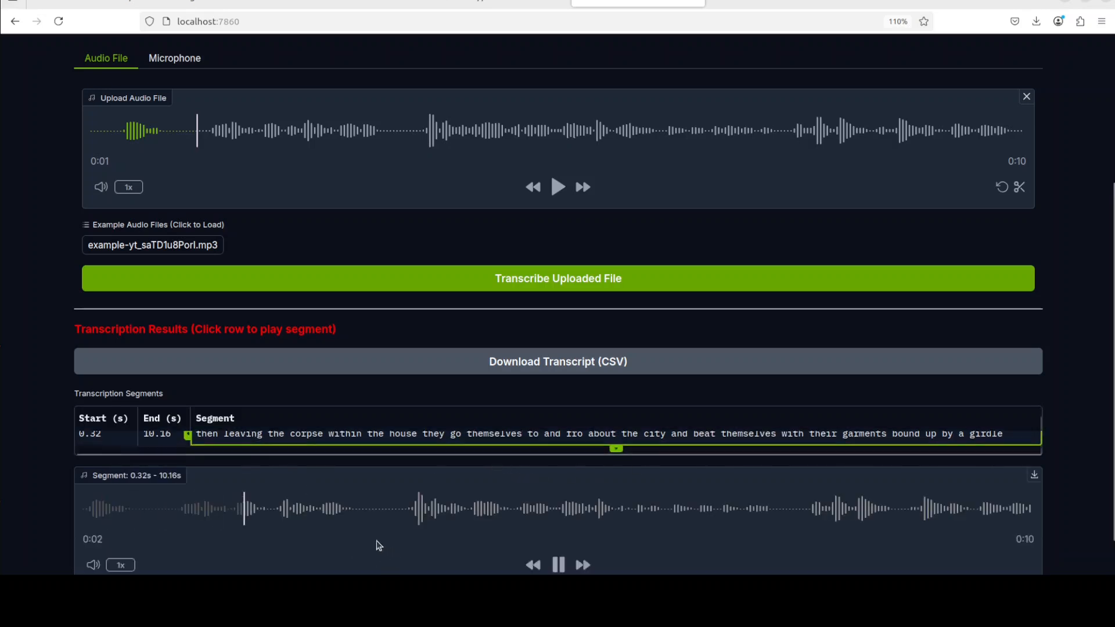
pyautogui.scroll(-3)
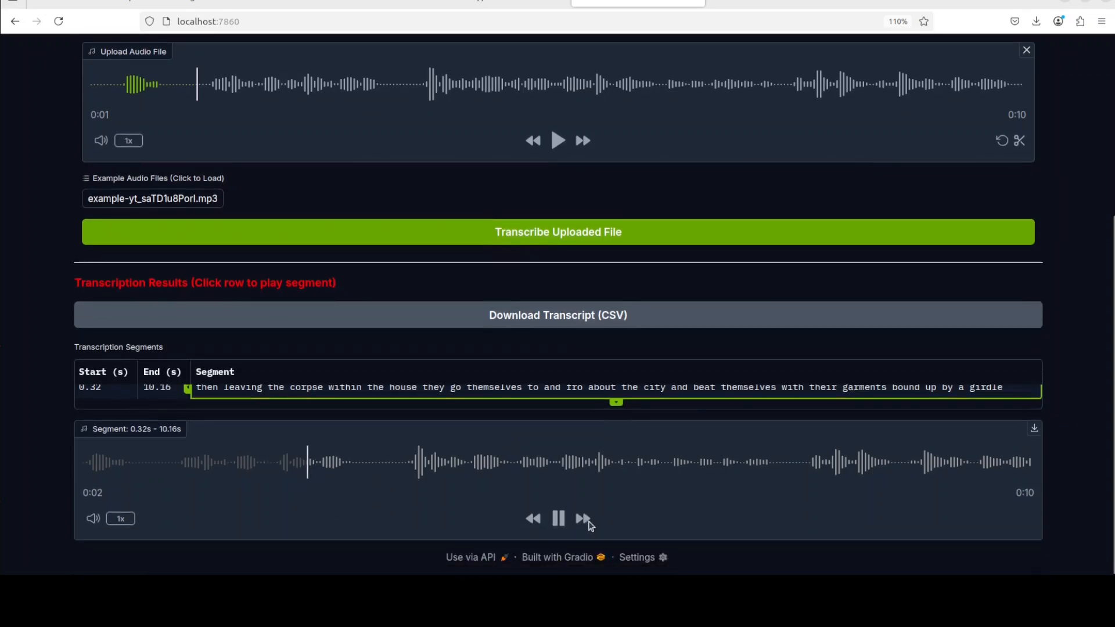
pyautogui.click(558, 519)
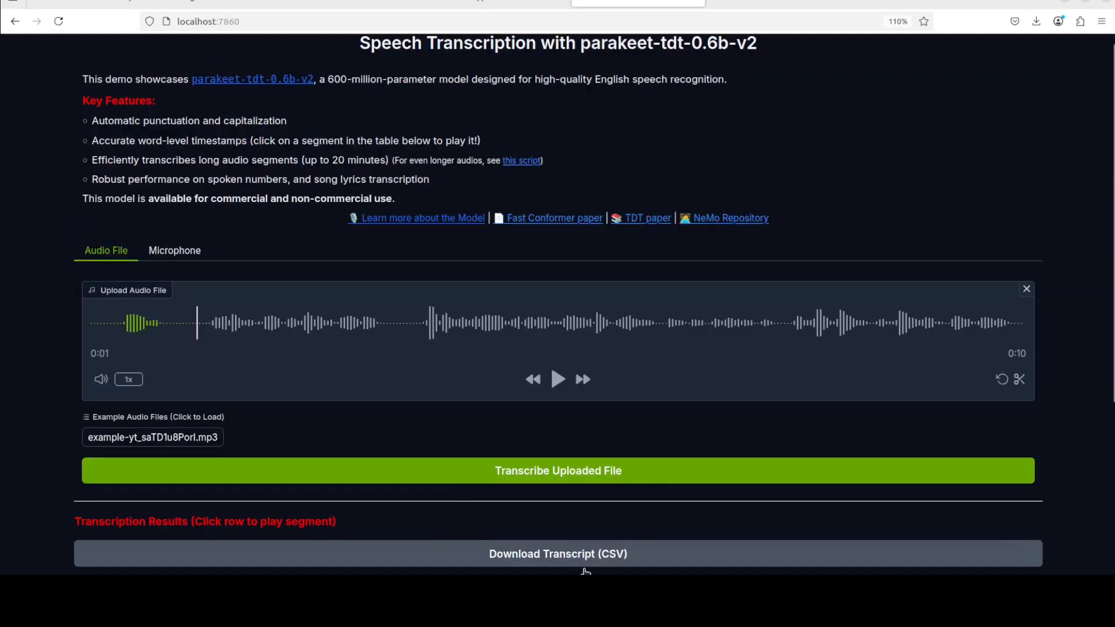
pyautogui.moveTo(585, 572)
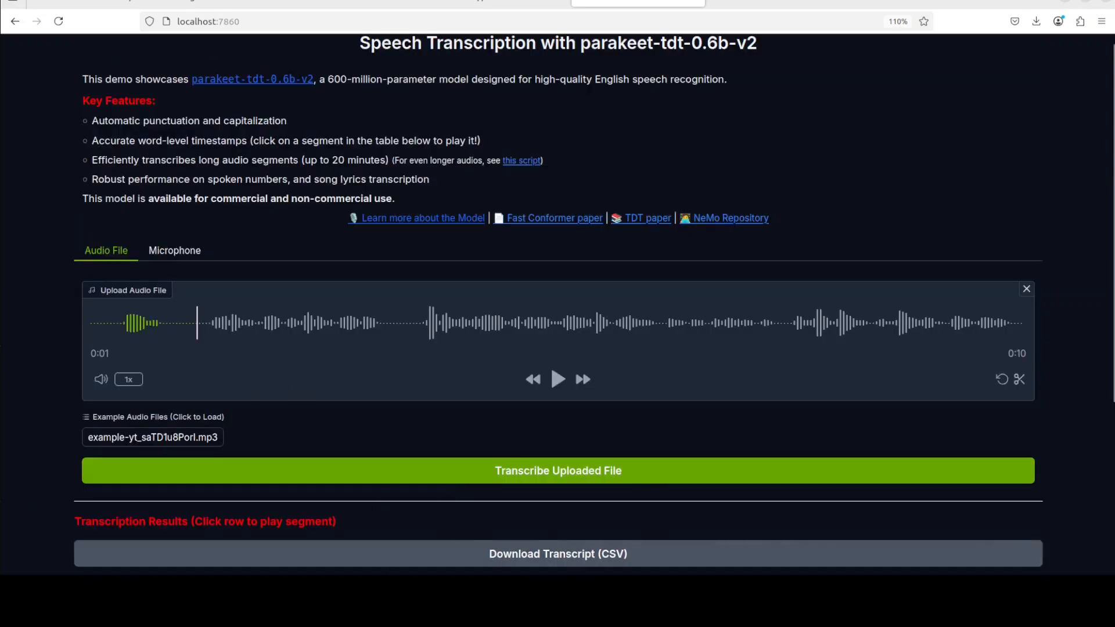
pyautogui.click(558, 379)
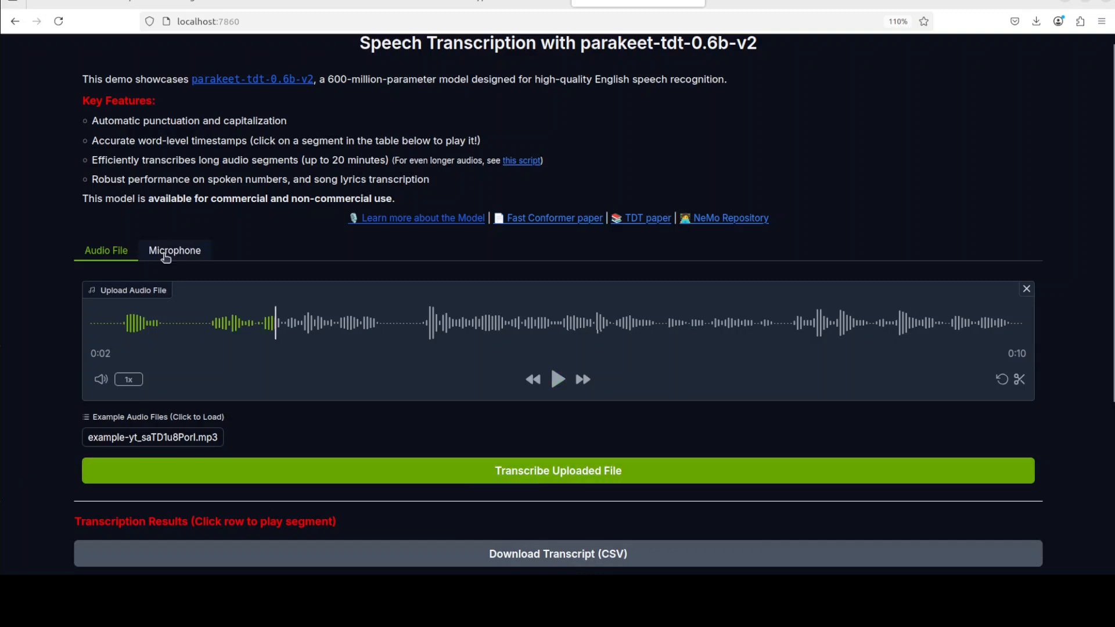
pyautogui.click(174, 251)
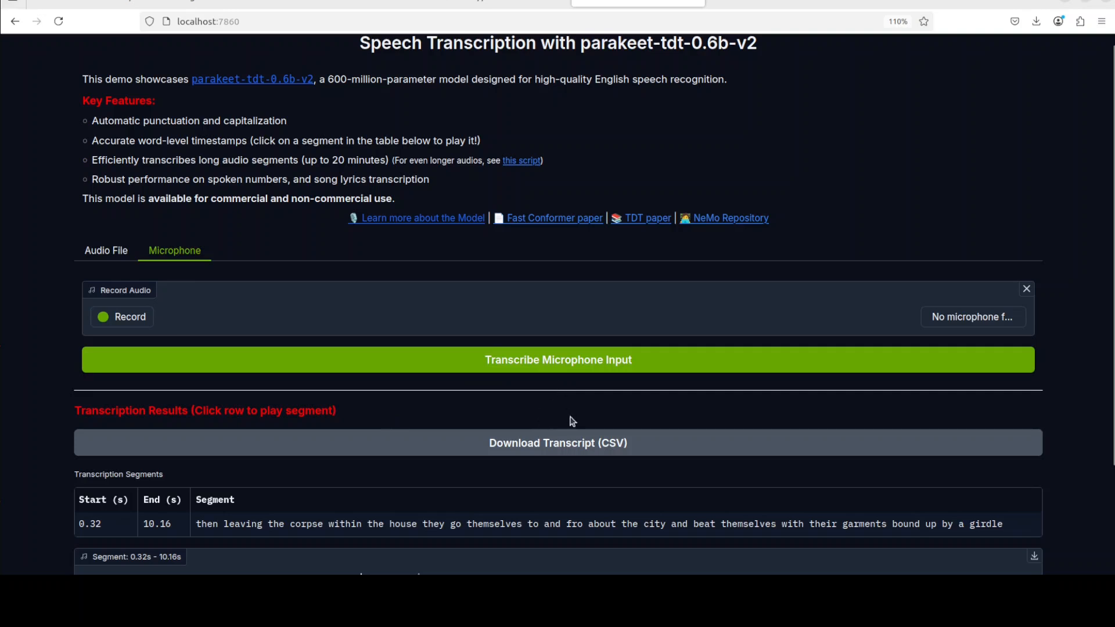
pyautogui.moveTo(553, 346)
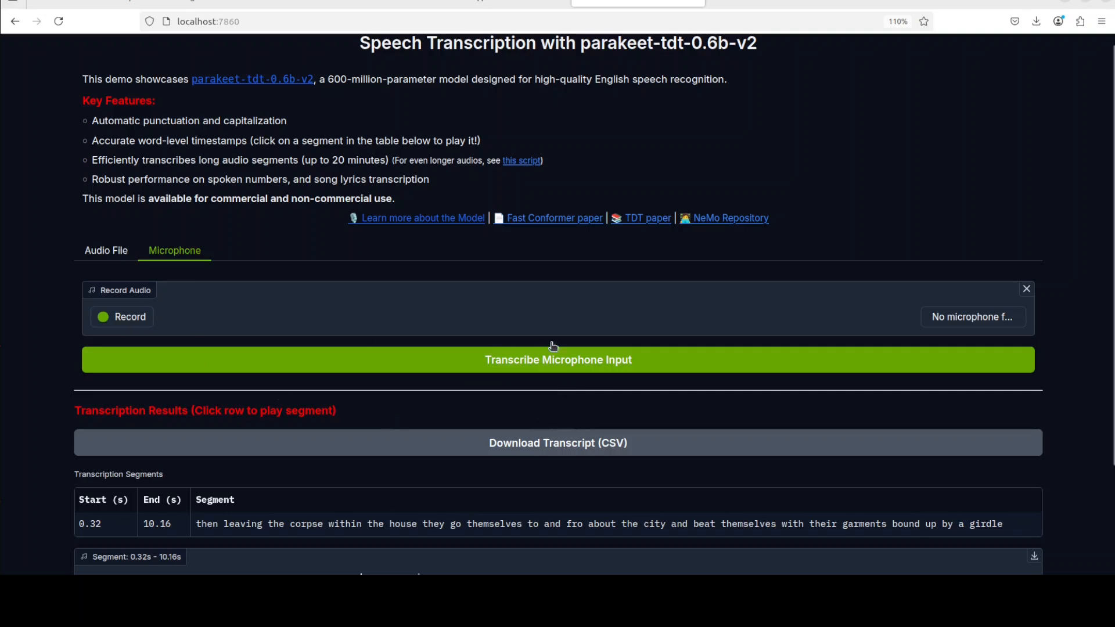
pyautogui.moveTo(983, 324)
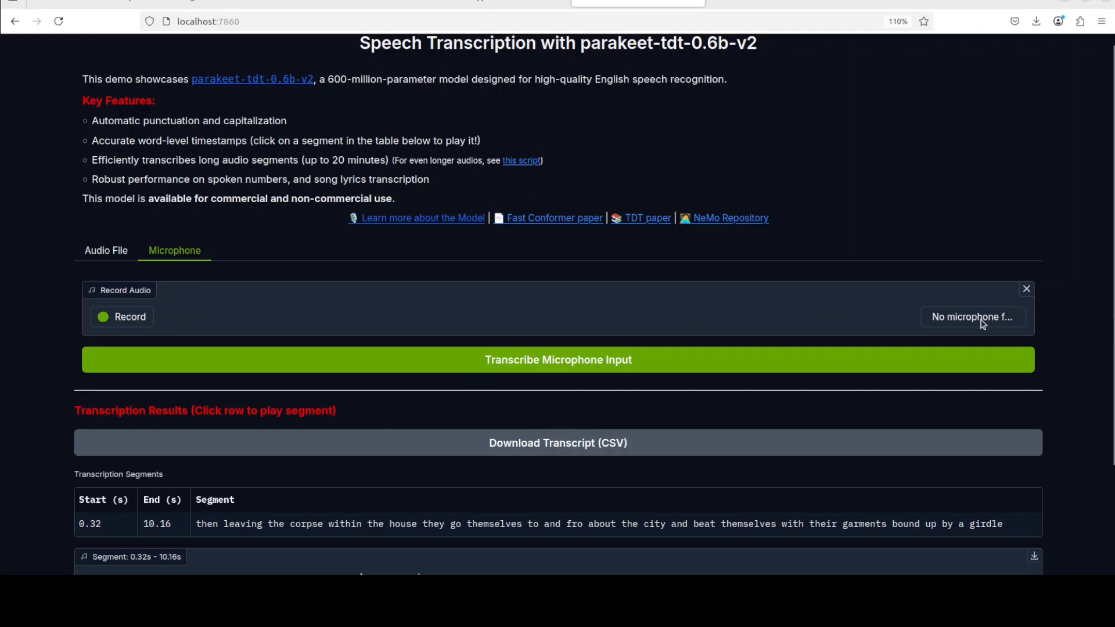
pyautogui.moveTo(969, 325)
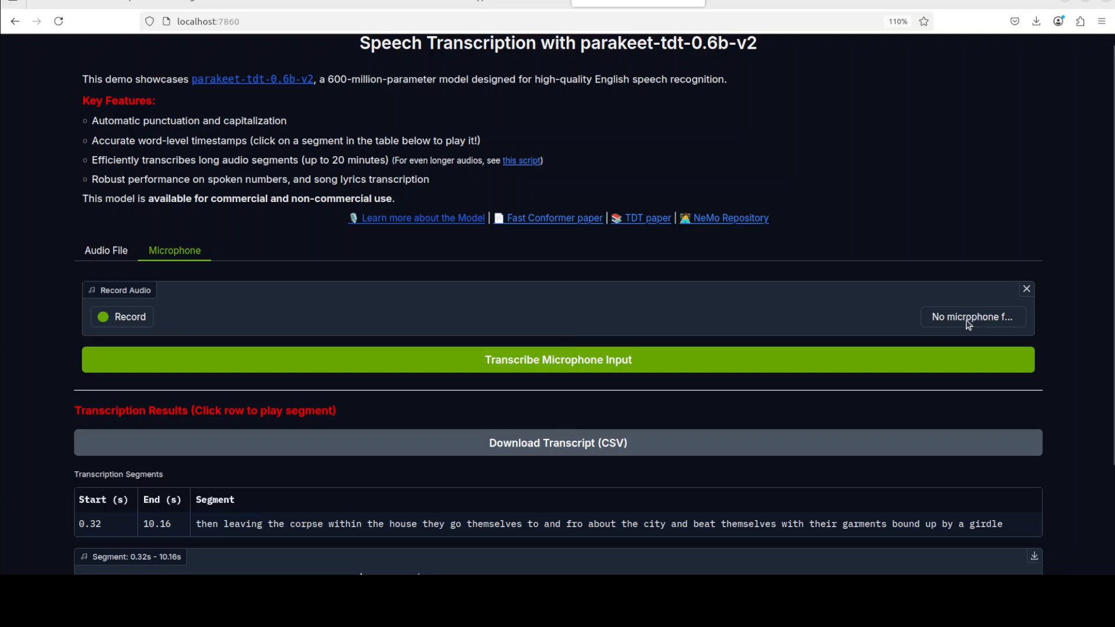
pyautogui.moveTo(998, 358)
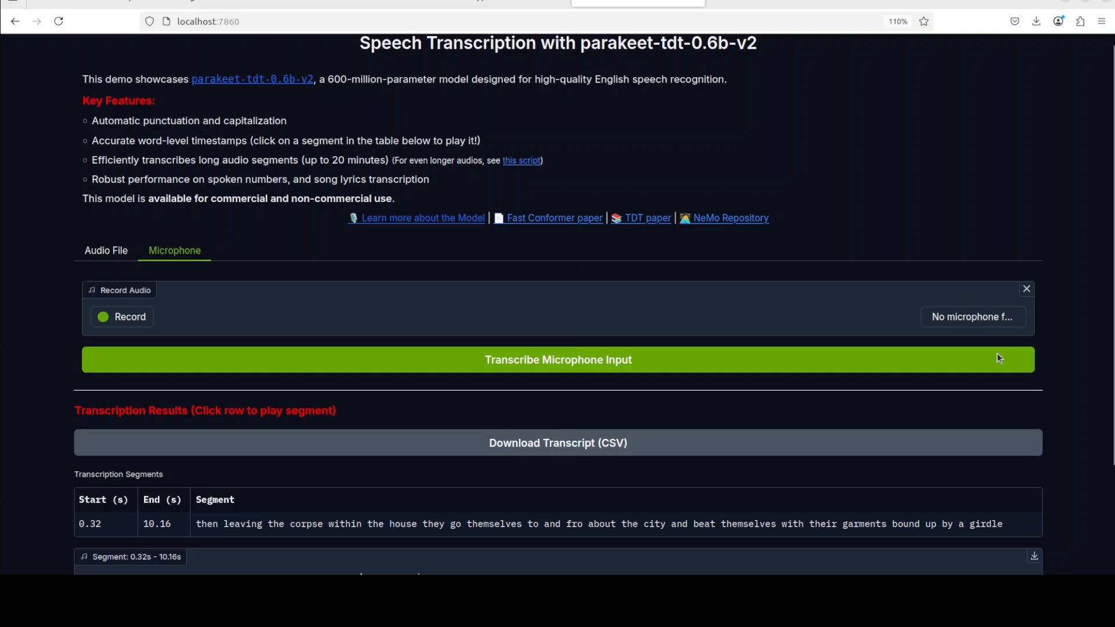
pyautogui.moveTo(786, 318)
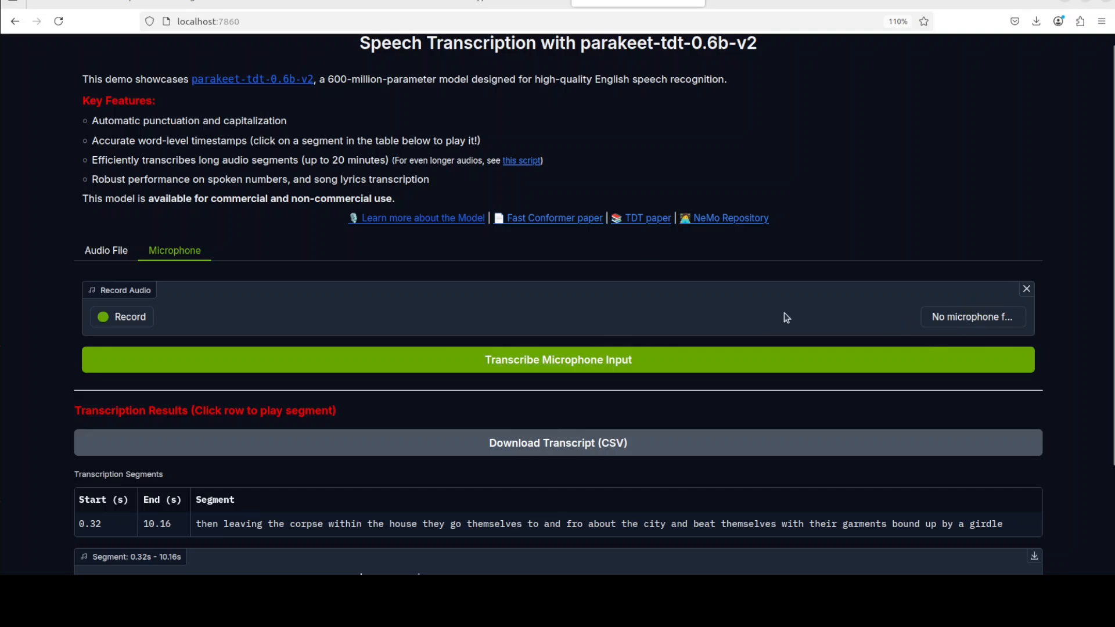
pyautogui.click(105, 251)
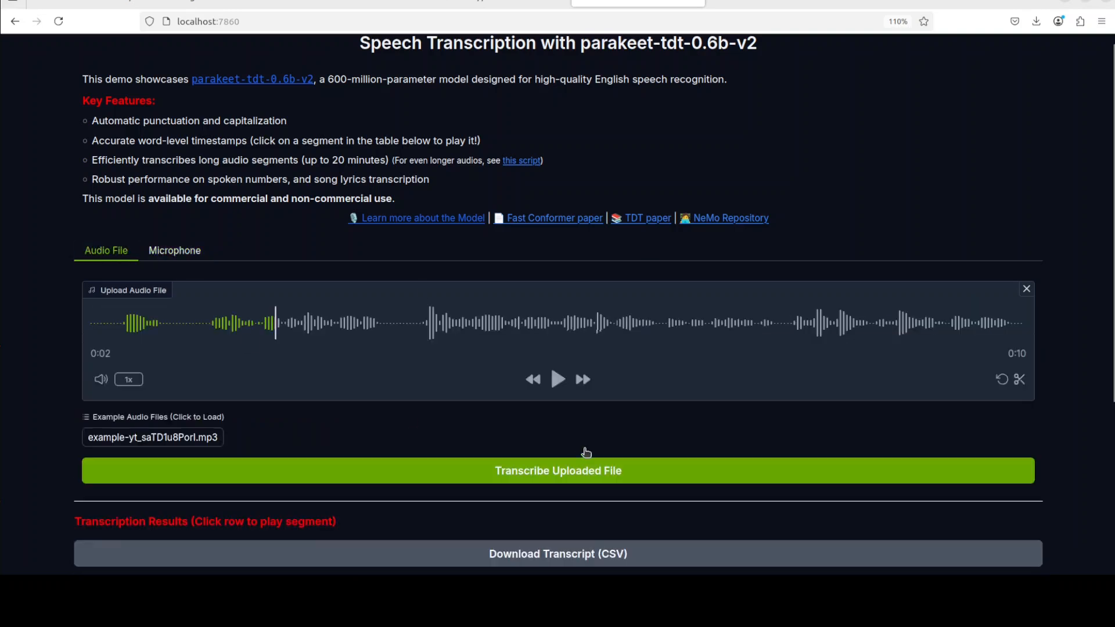
pyautogui.moveTo(1030, 296)
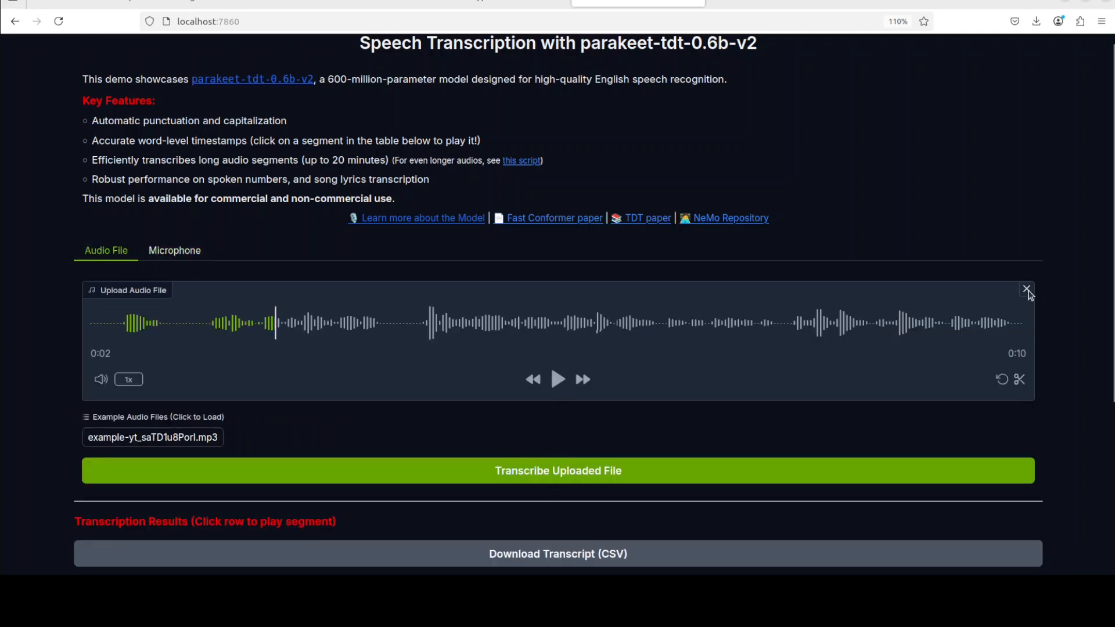
pyautogui.click(1027, 291)
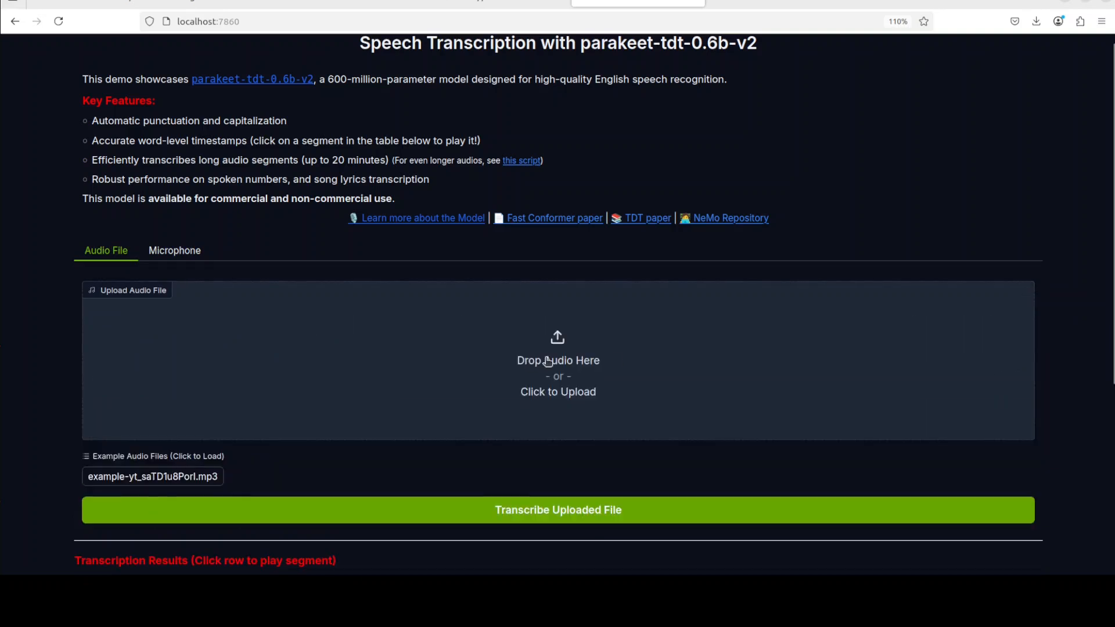
# Step: Upload the 2:32-long recording in place of the previous audio
pyautogui.click(558, 360)
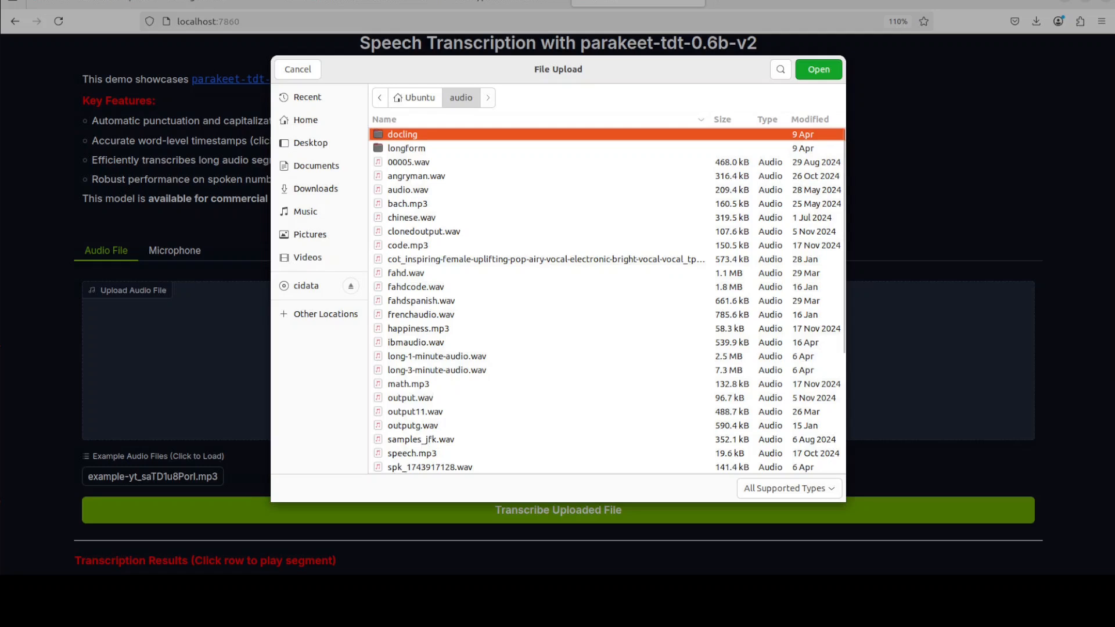
pyautogui.click(818, 69)
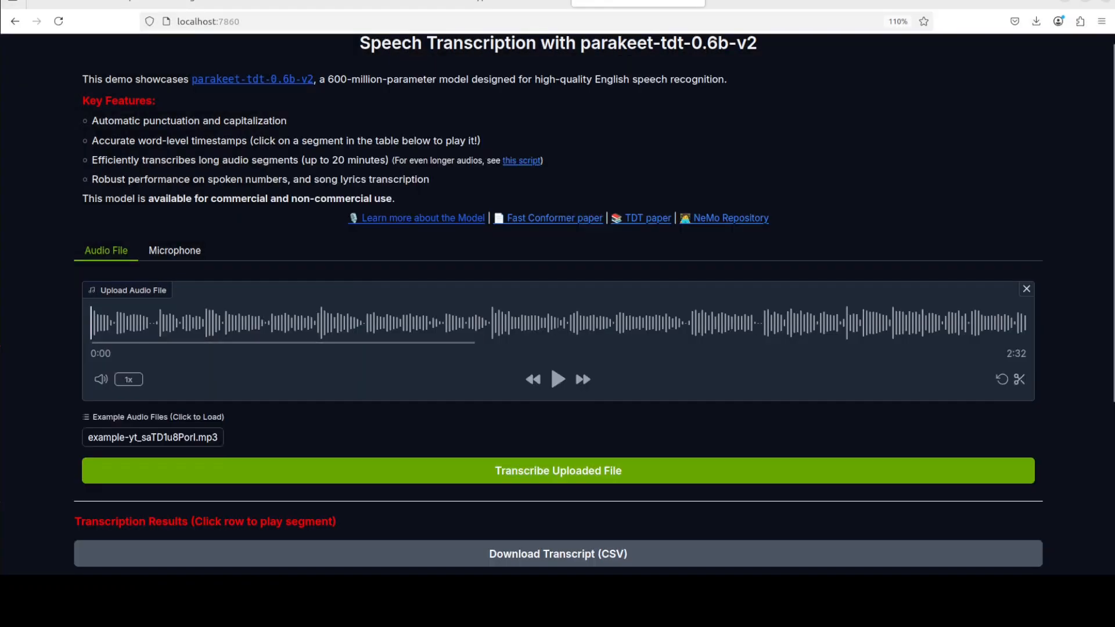
pyautogui.click(558, 379)
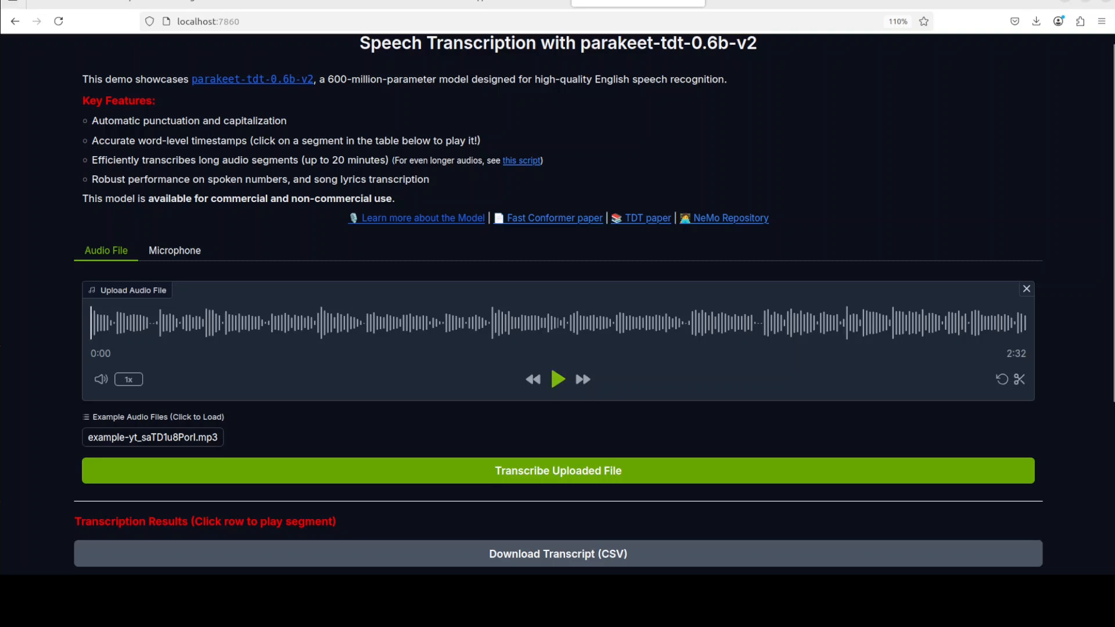
# Step: Play the recording's opening two seconds, then pause it
pyautogui.click(559, 379)
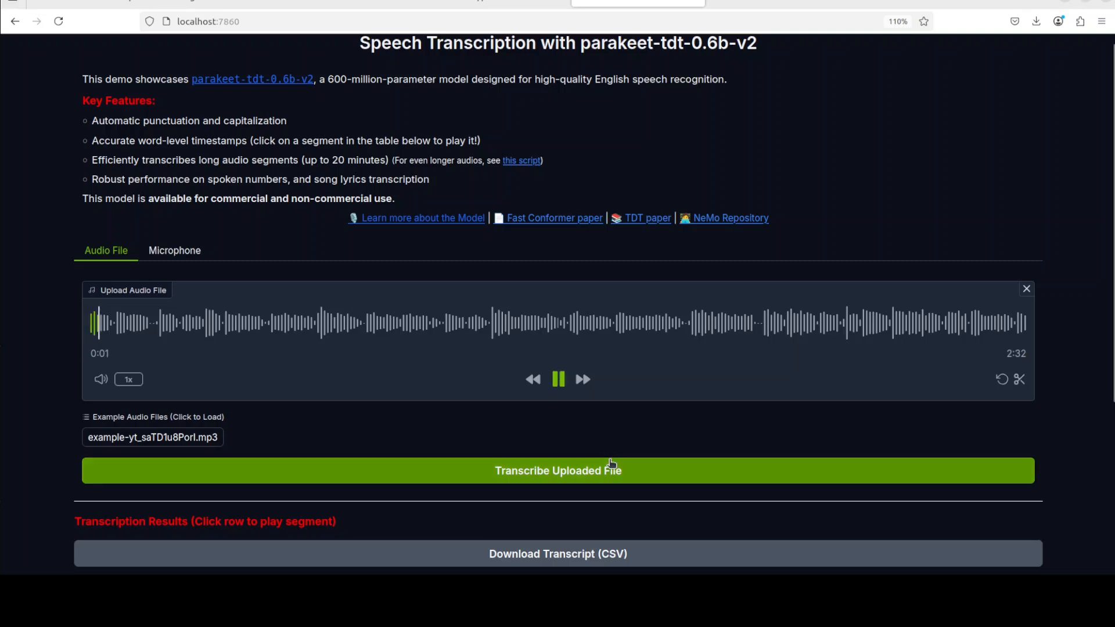
pyautogui.click(557, 379)
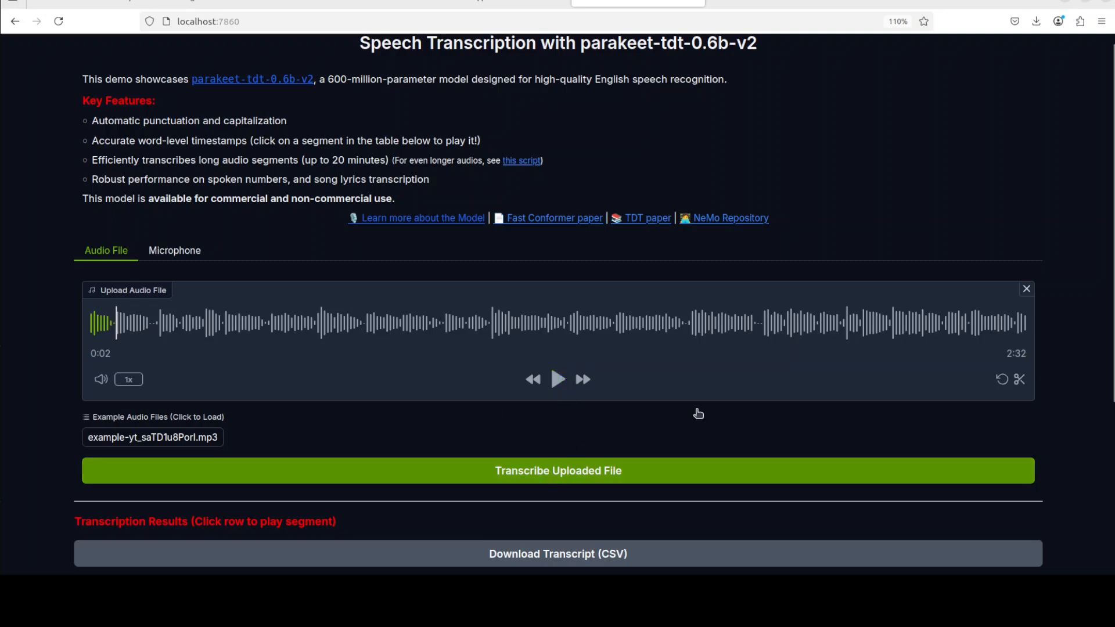
pyautogui.click(558, 470)
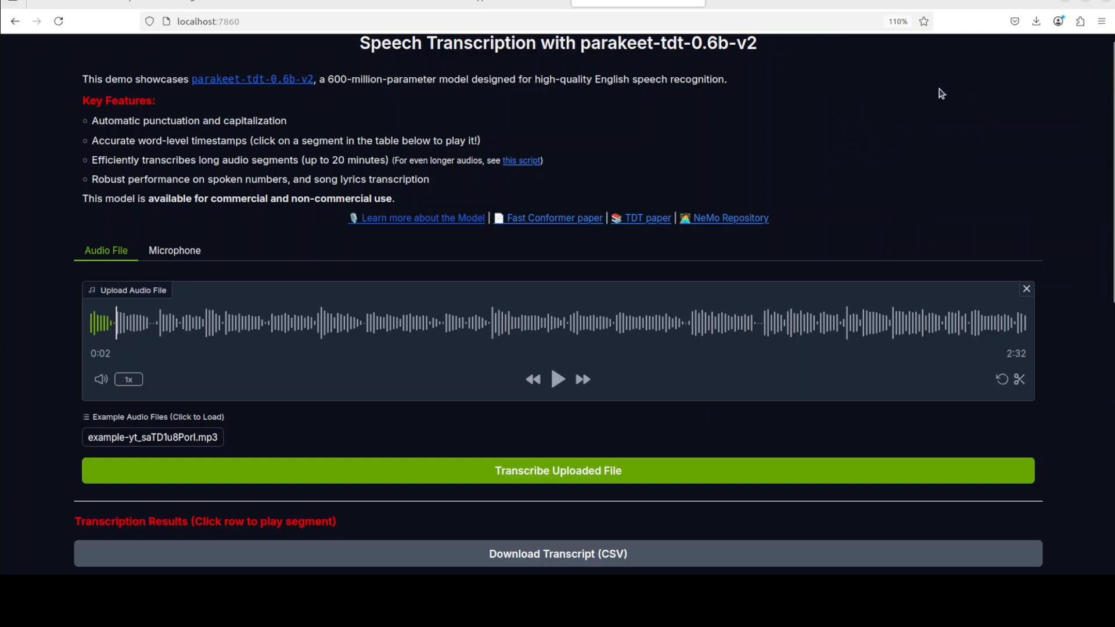
pyautogui.moveTo(180, 158)
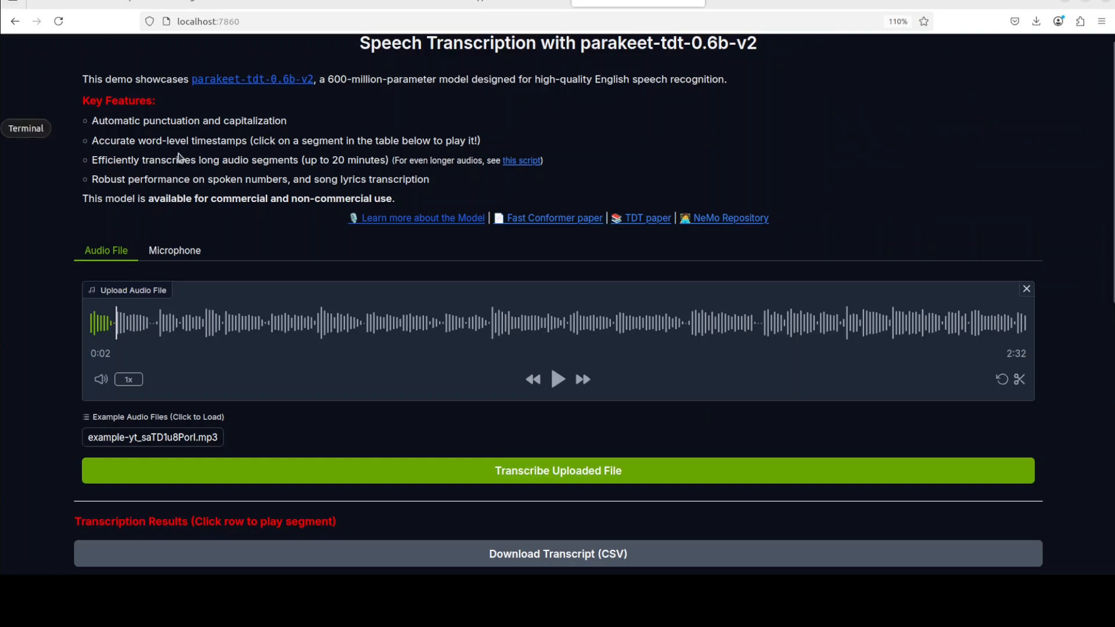
pyautogui.click(26, 129)
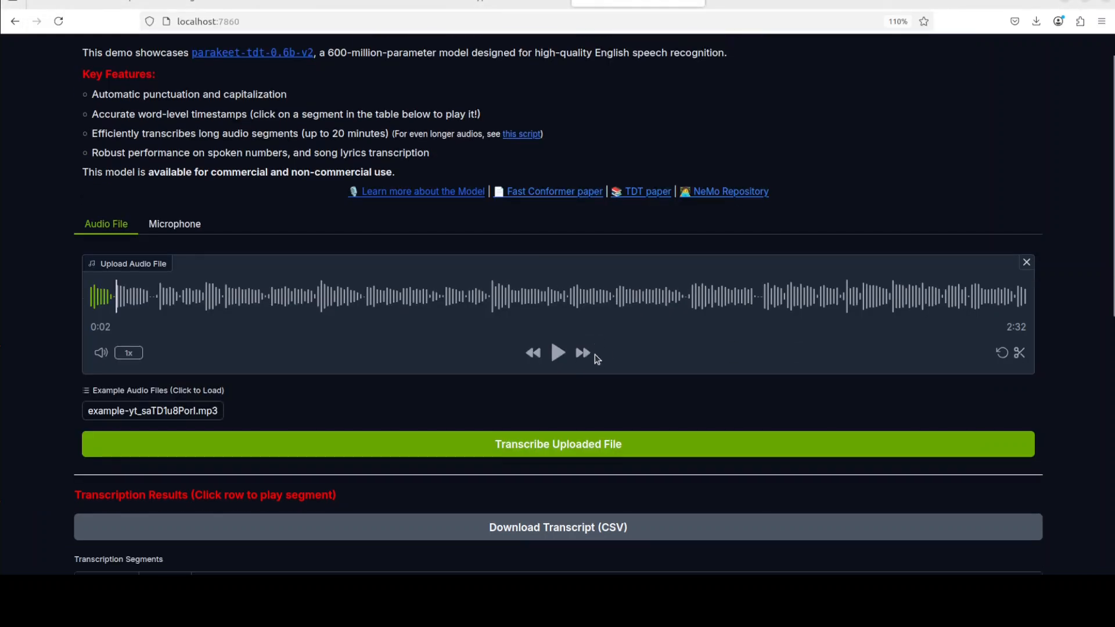
pyautogui.scroll(-3)
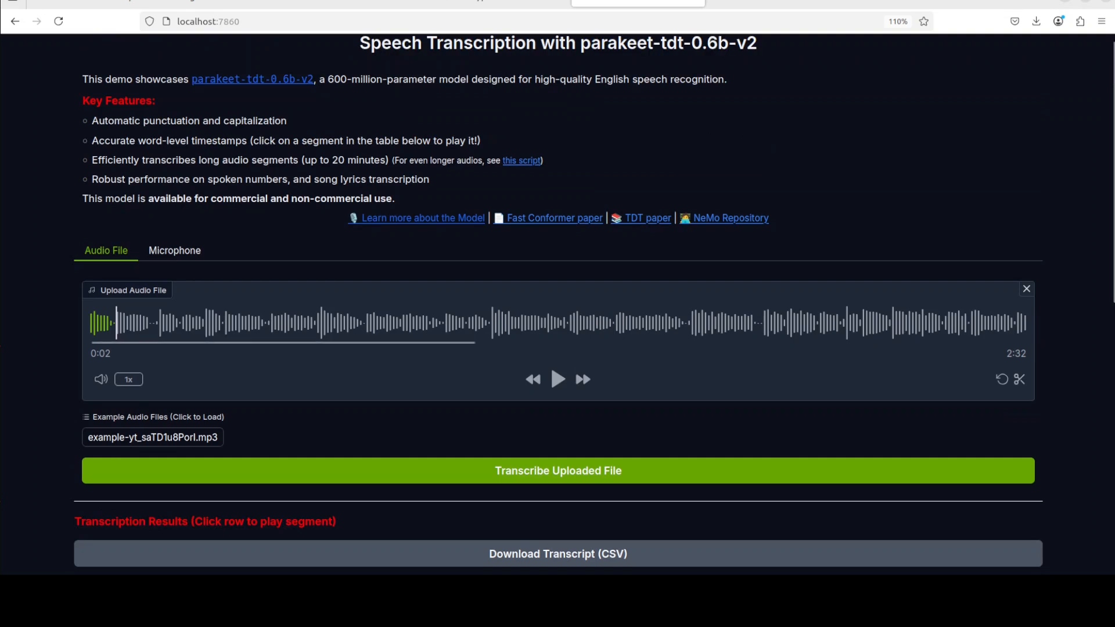
# Step: Swap in the 20-second chinese.wav clip and transcribe it
pyautogui.click(1026, 289)
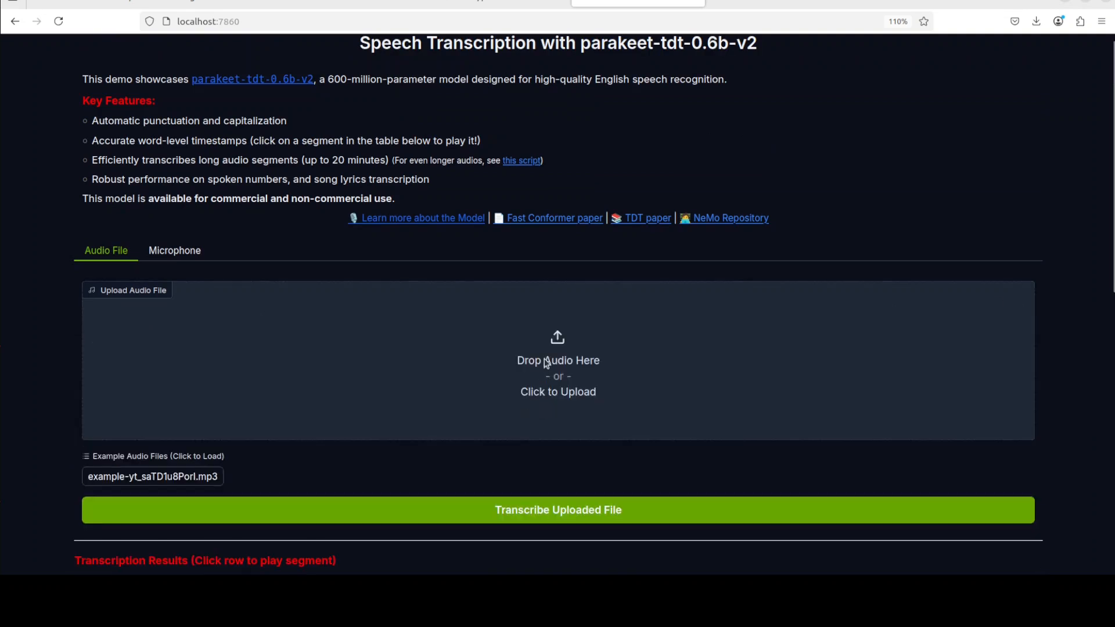
pyautogui.click(558, 370)
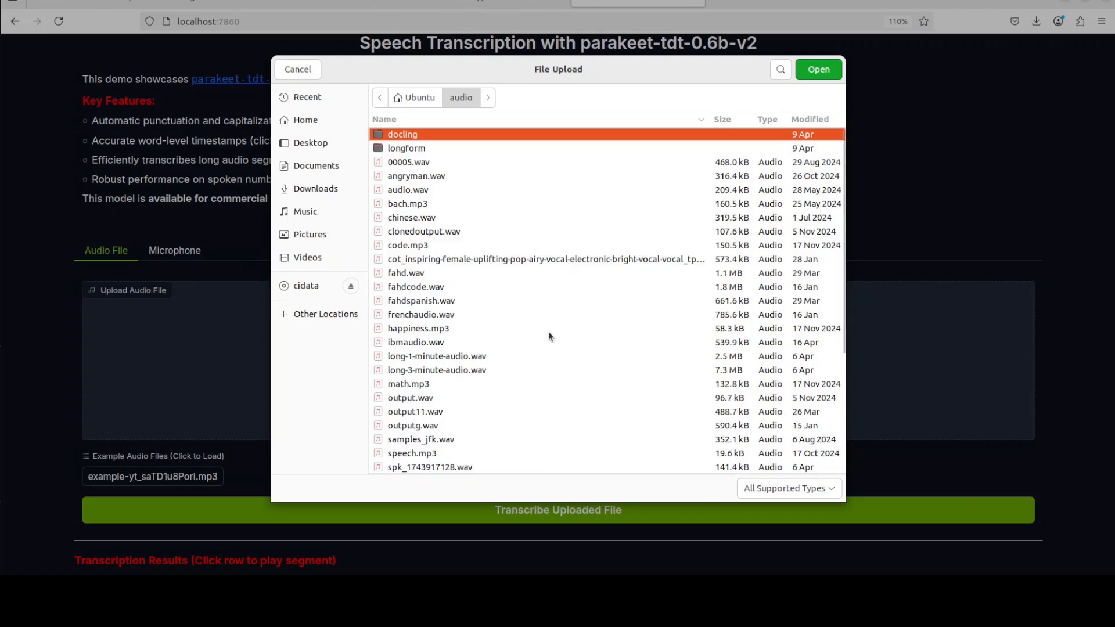
pyautogui.click(817, 70)
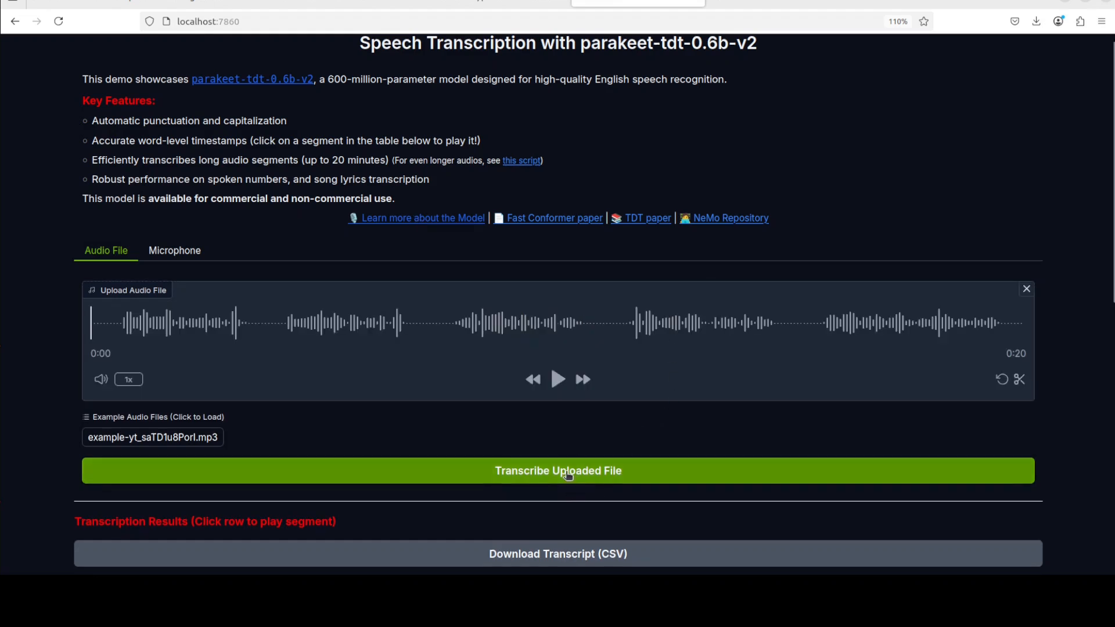
pyautogui.click(558, 470)
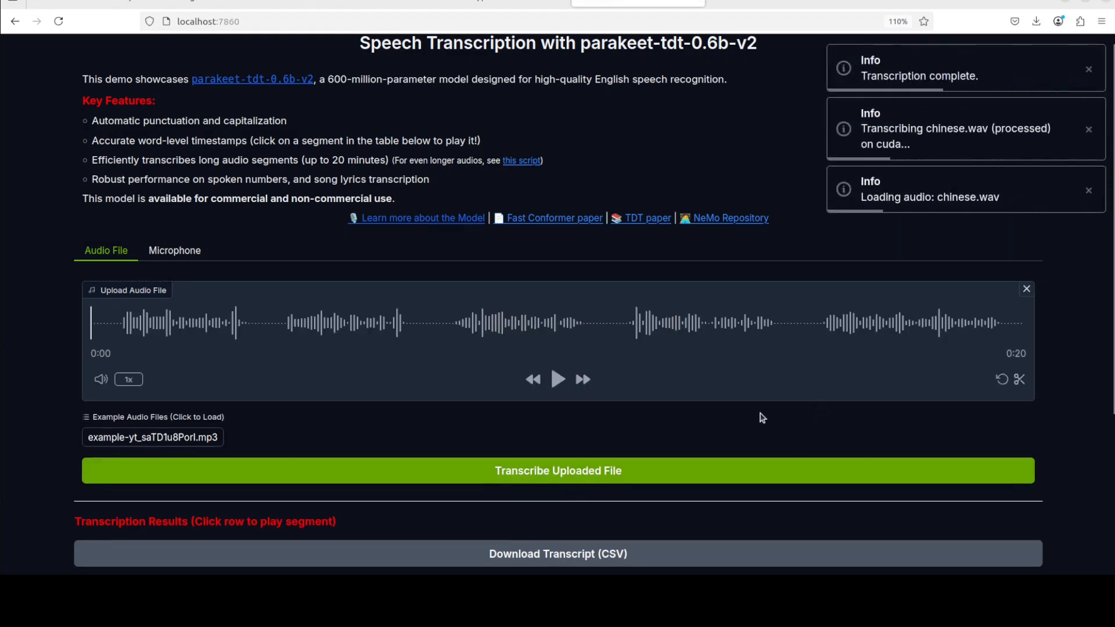
pyautogui.scroll(-3)
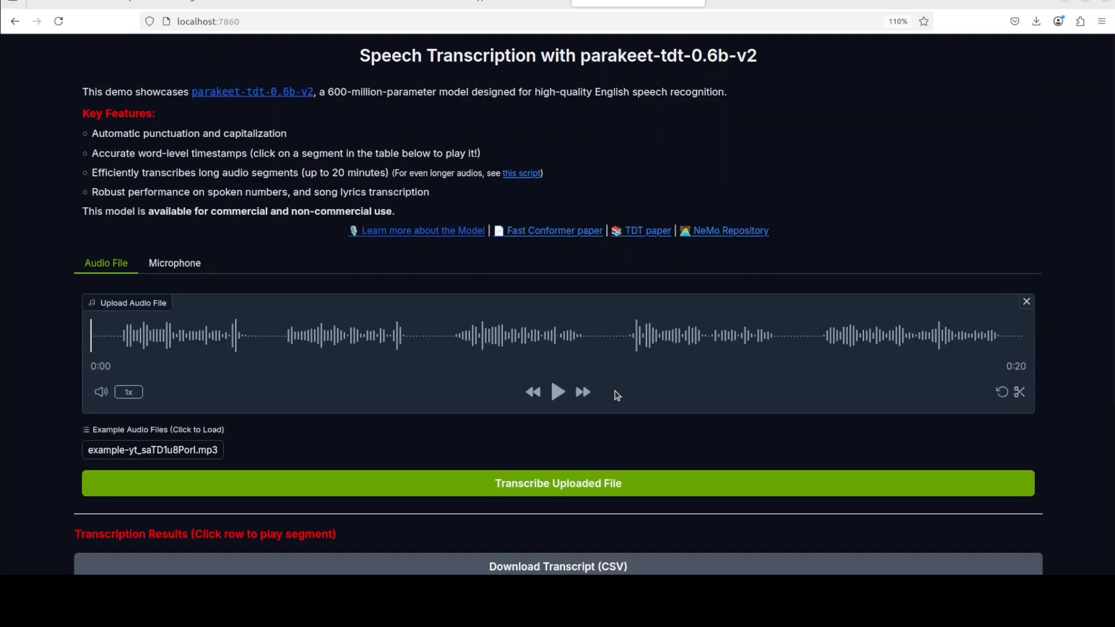
pyautogui.moveTo(988, 314)
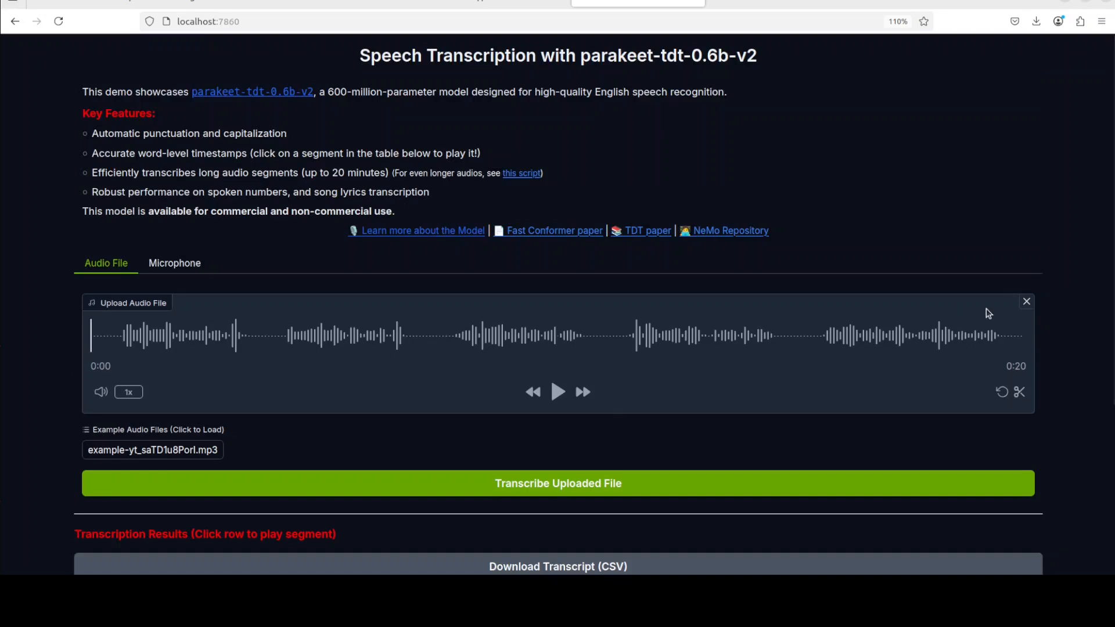
# Step: Replace the Chinese clip with frenchaudio.wav and transcribe it into a 0.16–8.72 s segment
pyautogui.click(1027, 301)
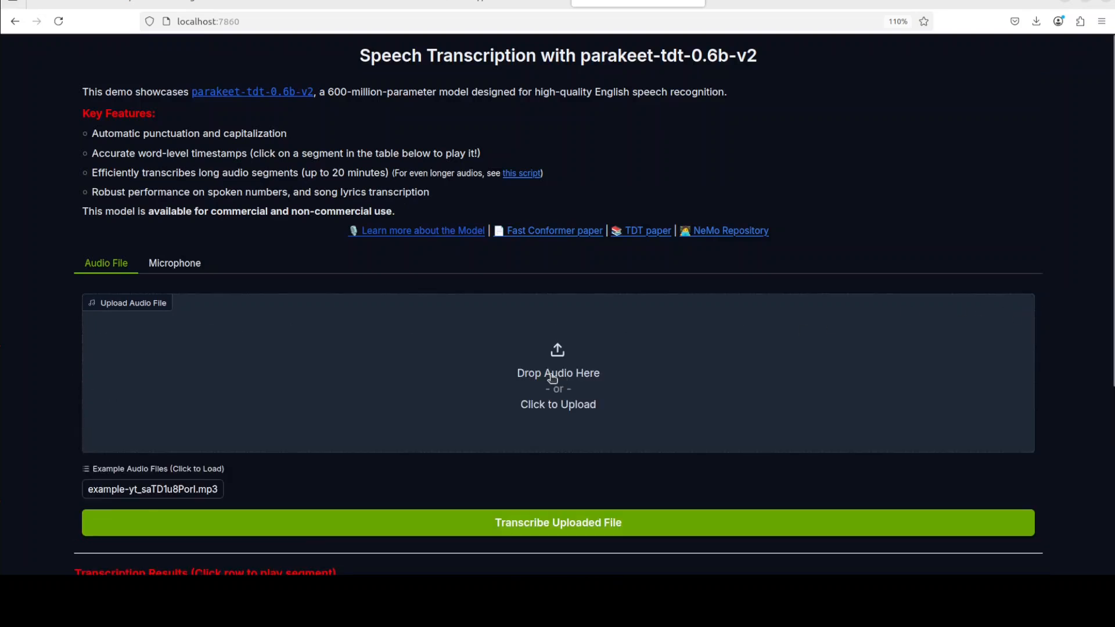
pyautogui.click(557, 405)
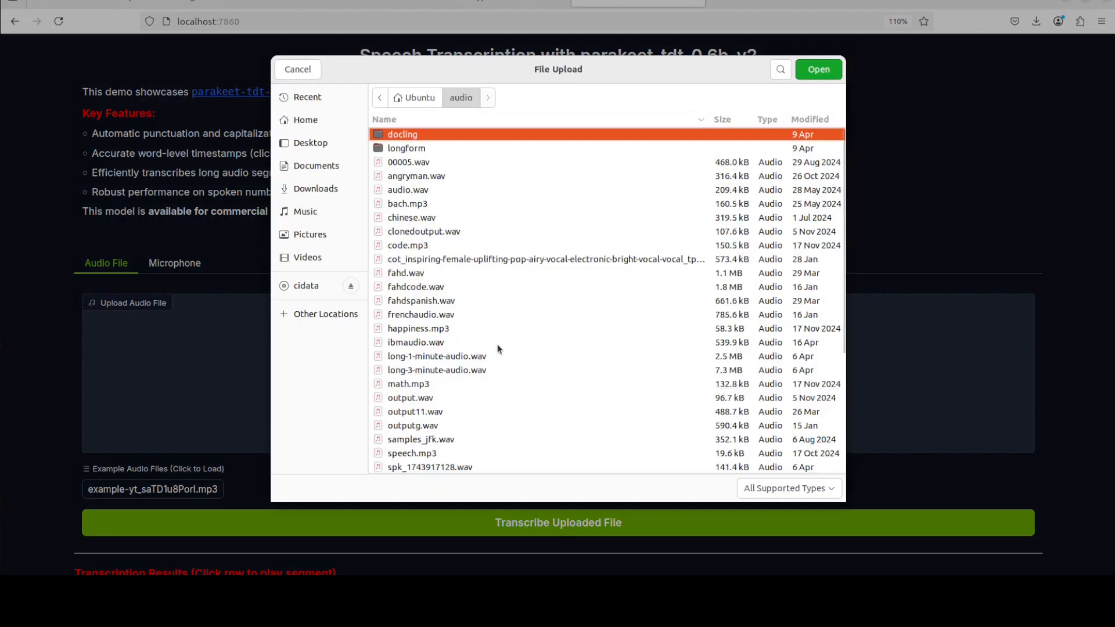
pyautogui.moveTo(431, 314)
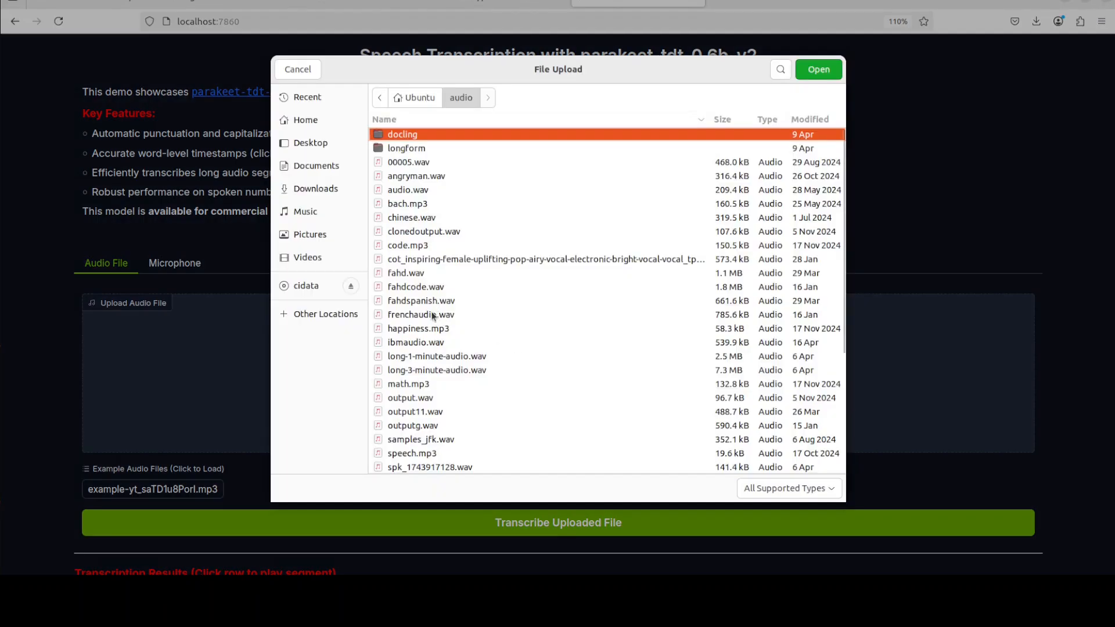
pyautogui.click(818, 69)
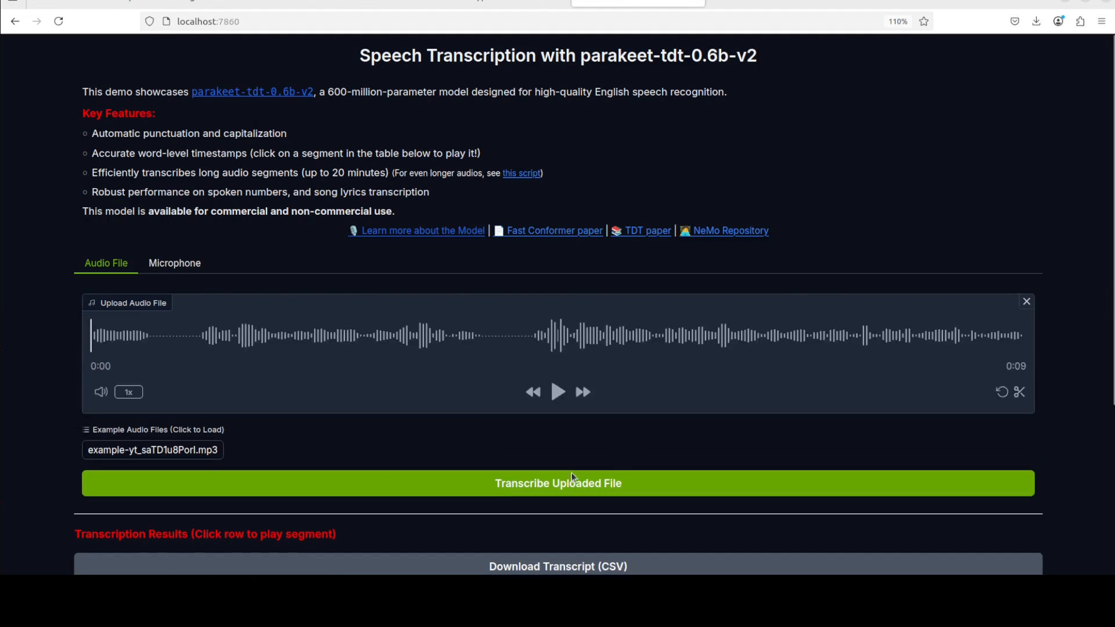
pyautogui.click(558, 483)
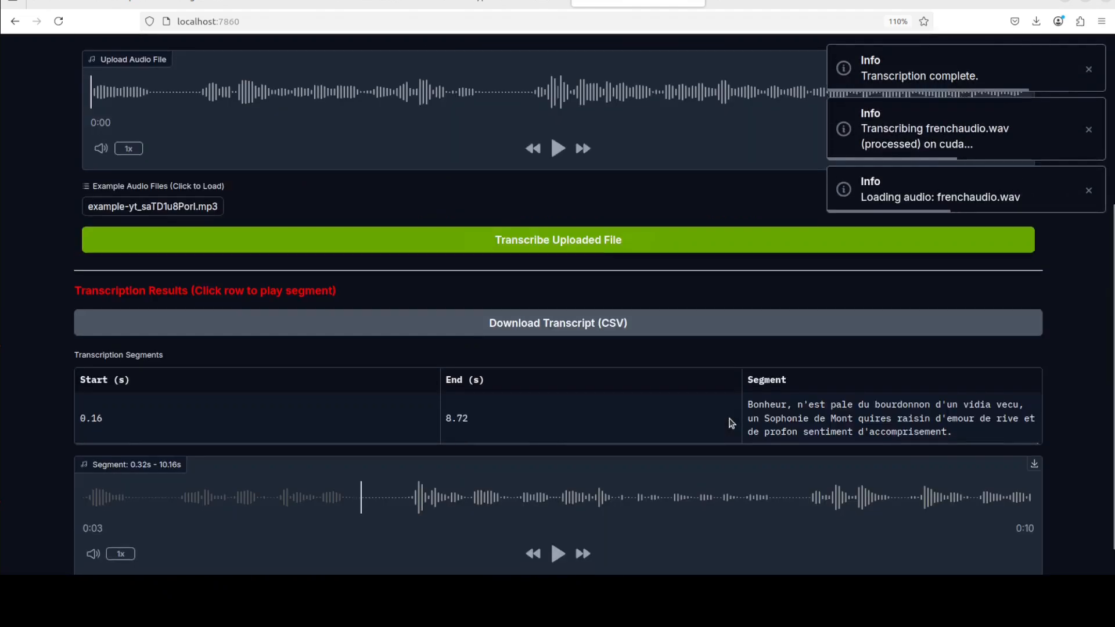
pyautogui.scroll(-3)
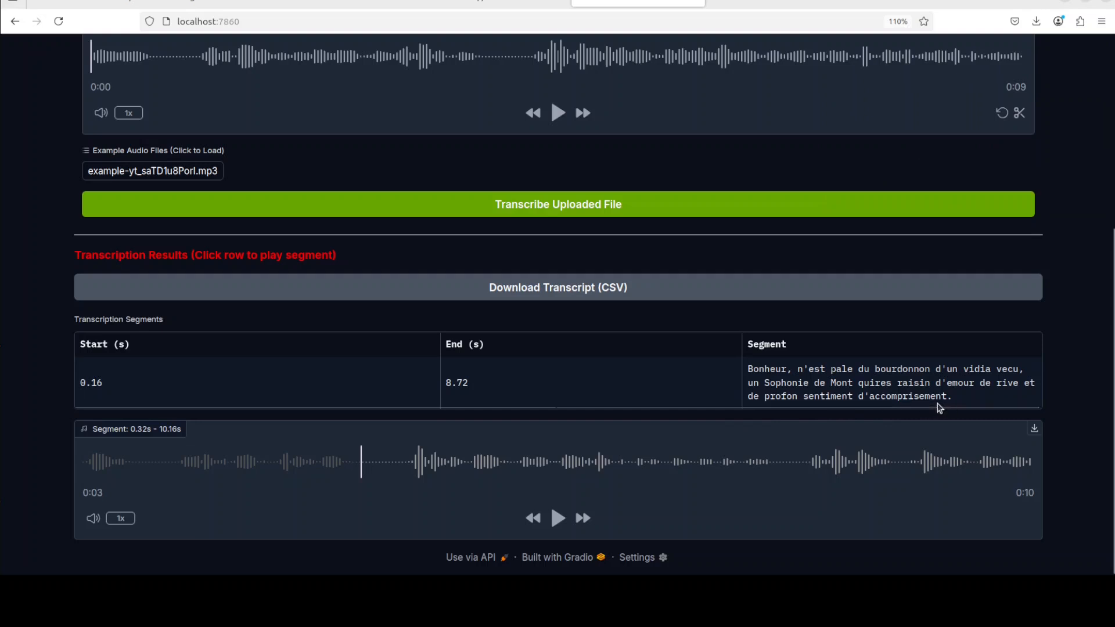
pyautogui.moveTo(715, 409)
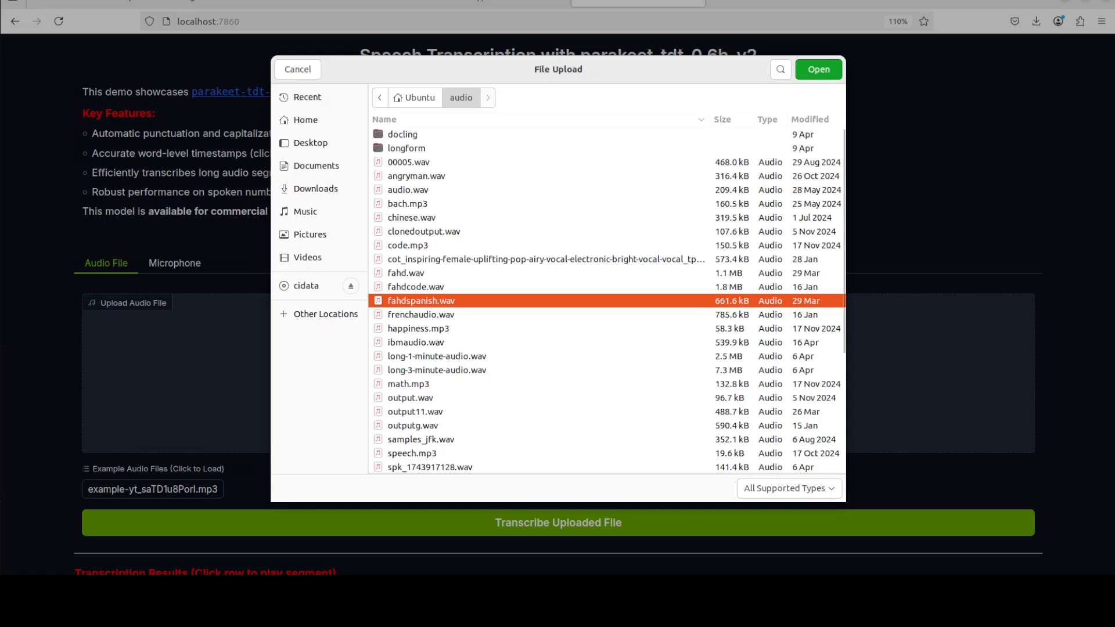
# Step: Load the 7-second fahdspanish.wav and start transcribing it
pyautogui.click(817, 69)
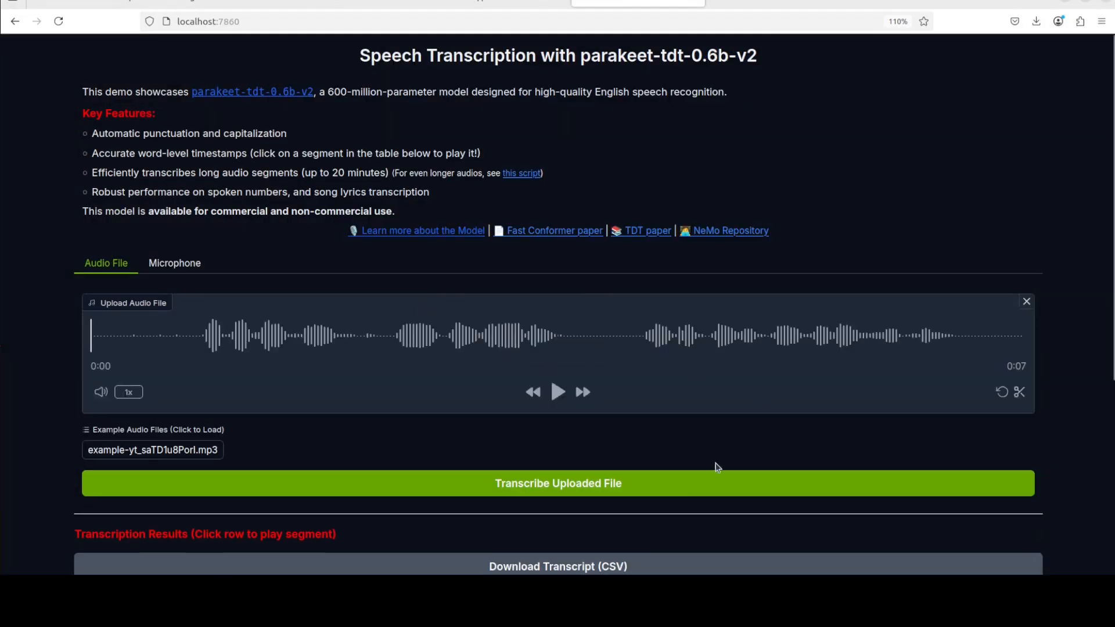
pyautogui.click(557, 483)
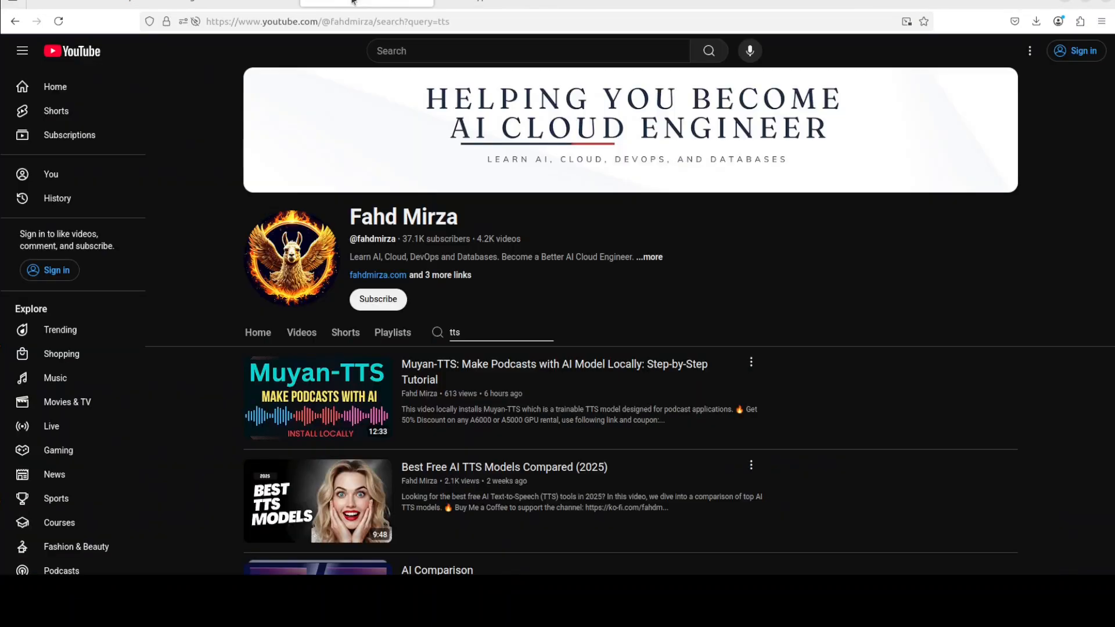
pyautogui.scroll(-3)
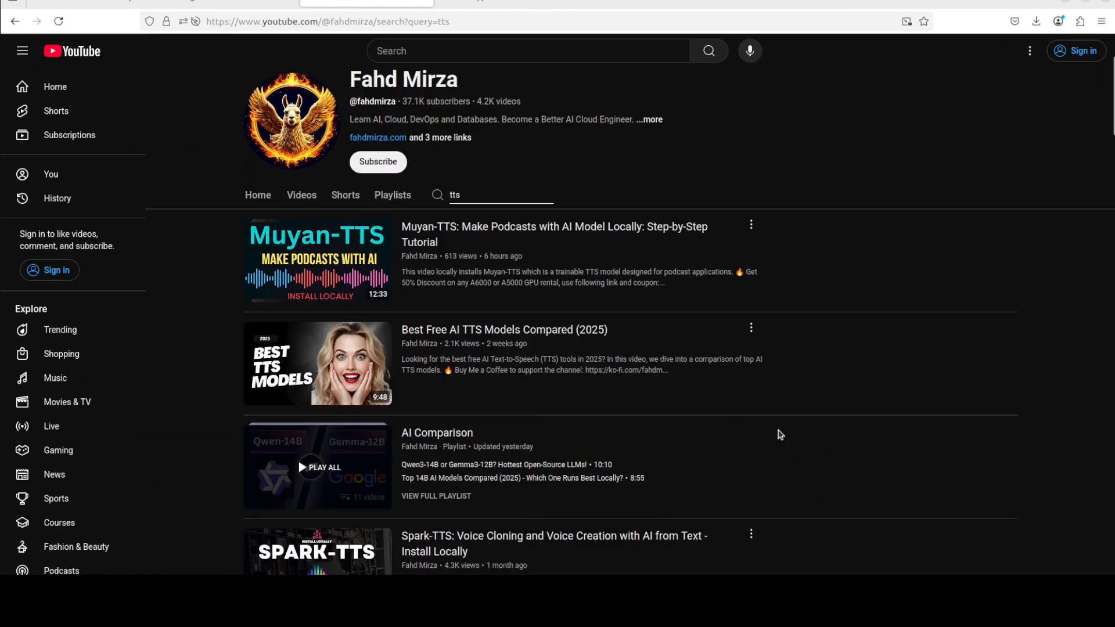
pyautogui.scroll(-3)
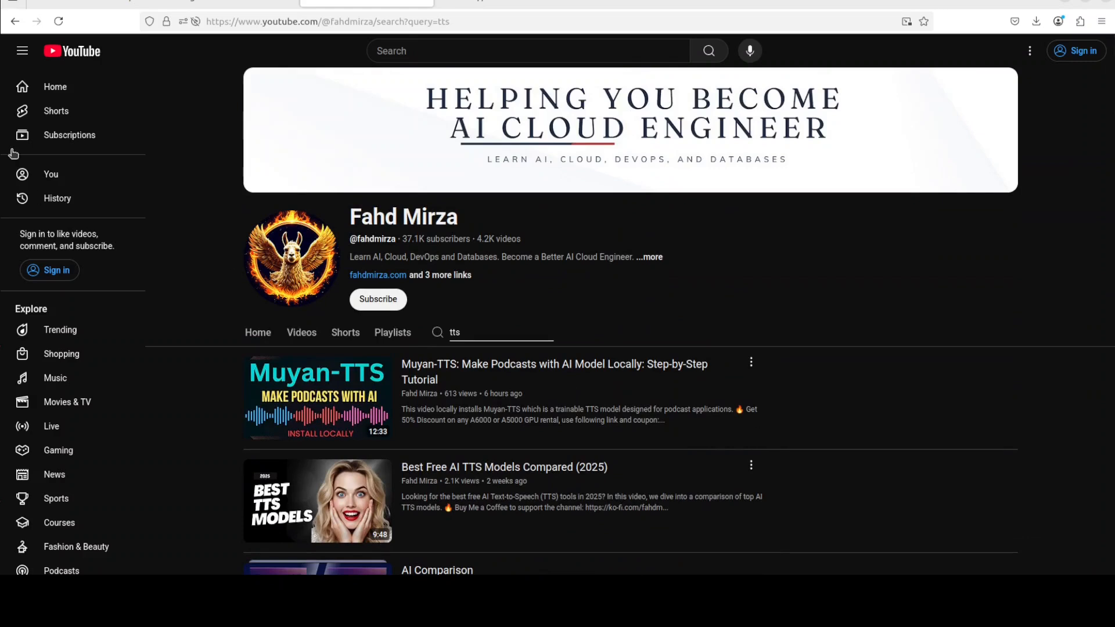
pyautogui.moveTo(21, 87)
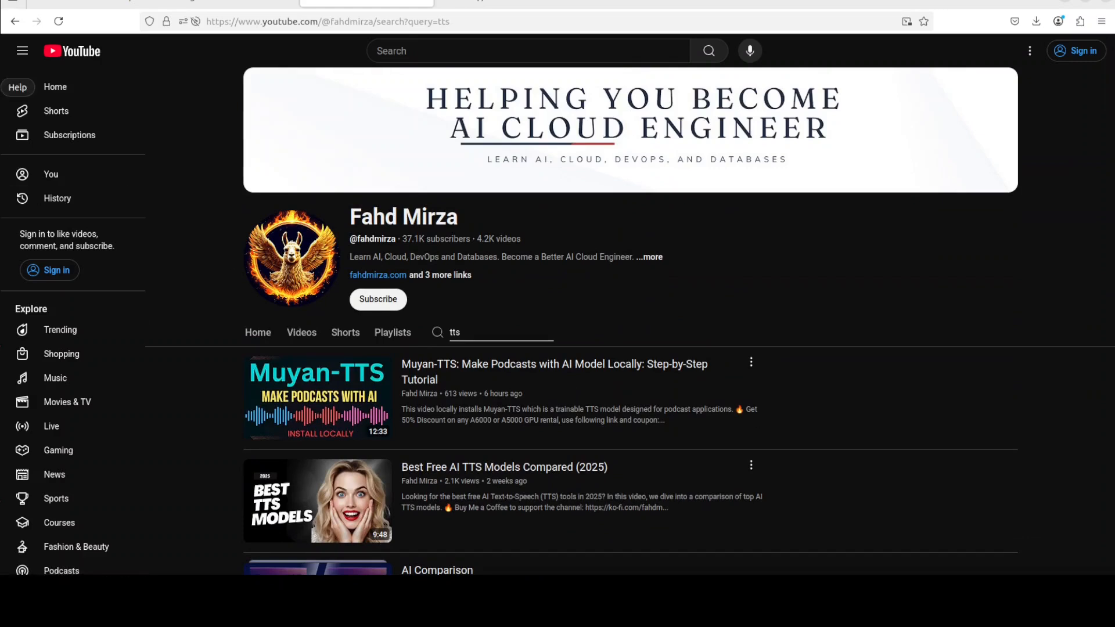